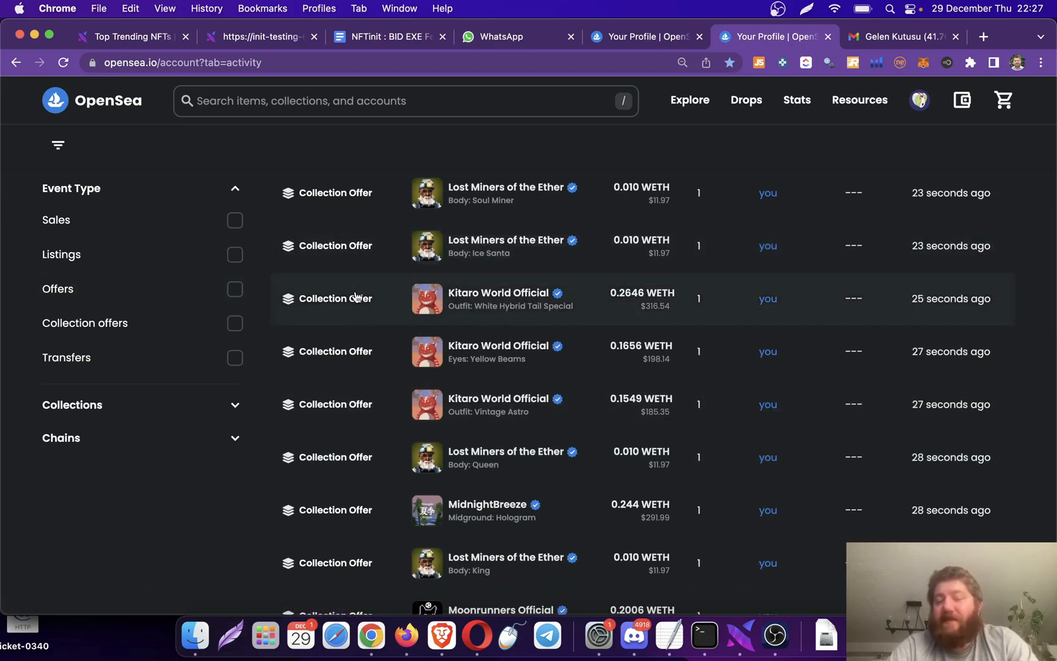
{"action": "mouse_move", "coordinate": [502, 313]}
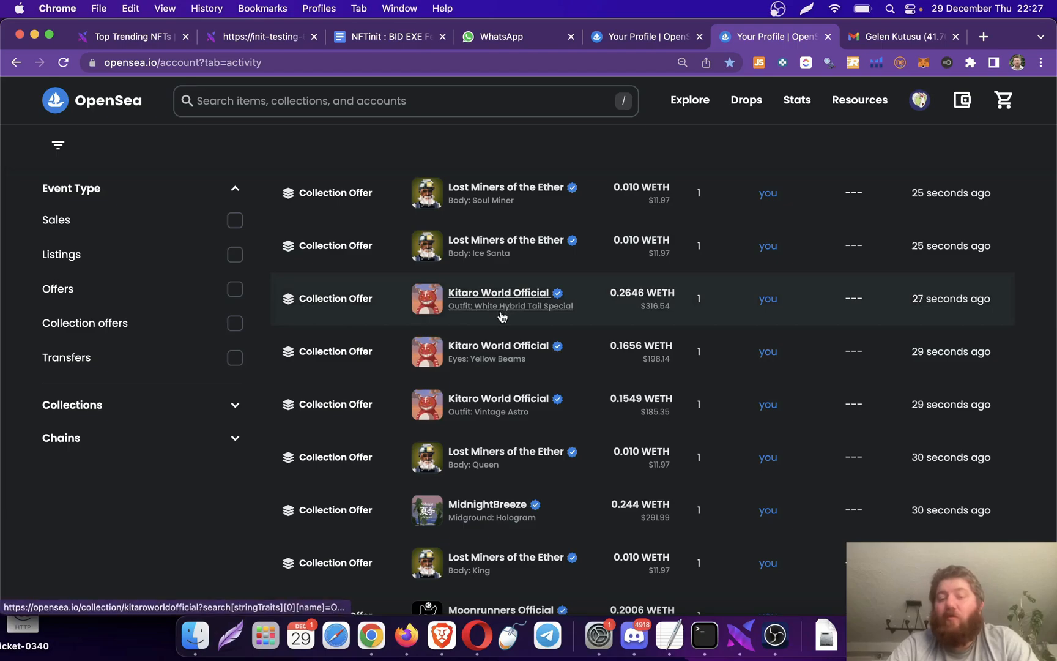
- Open the Kitaro World Official trait offer pages from the profile activity feed in new tabs
{"action": "left_click", "coordinate": [499, 292]}
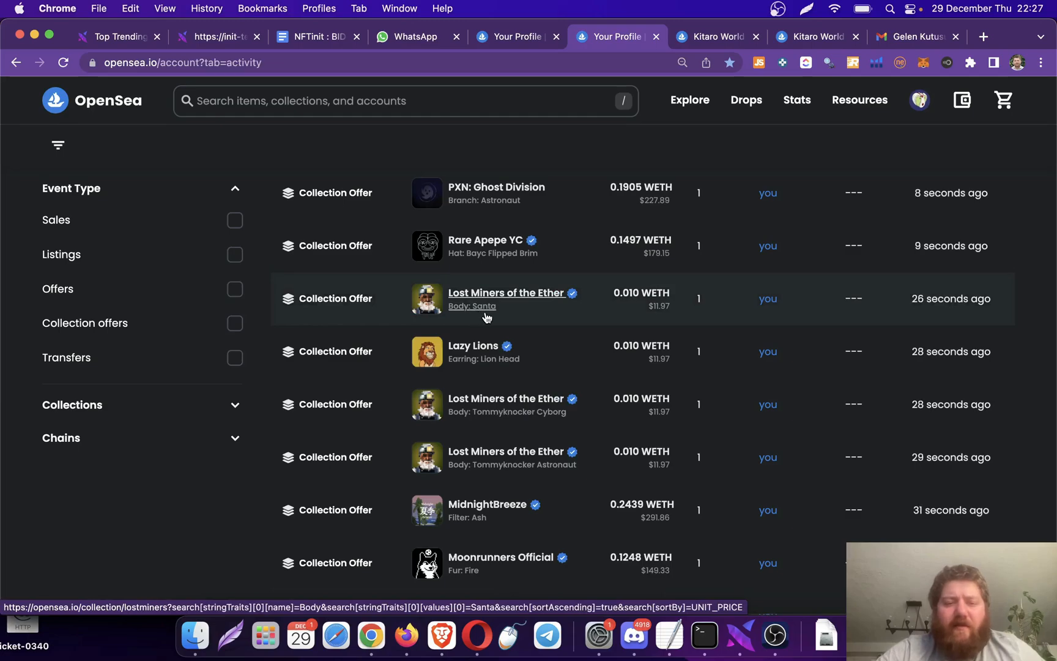
- Browse the trait-filtered Kitaro World items and open Kitaro #1555 to view its 0.2646 WETH offer
{"action": "left_click", "coordinate": [717, 37]}
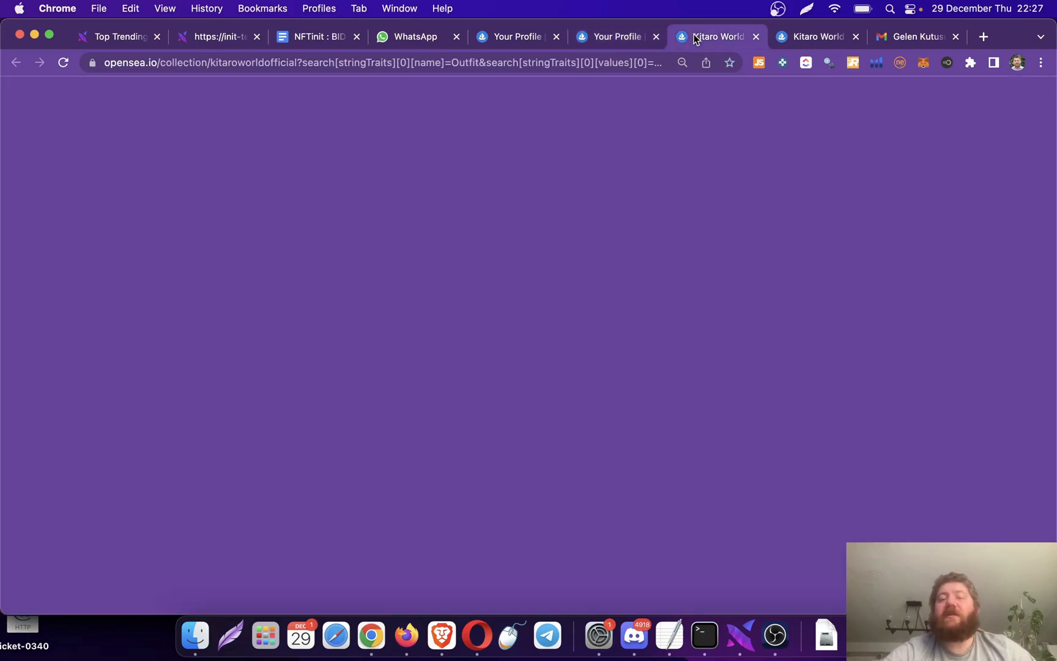
{"action": "left_click", "coordinate": [712, 36]}
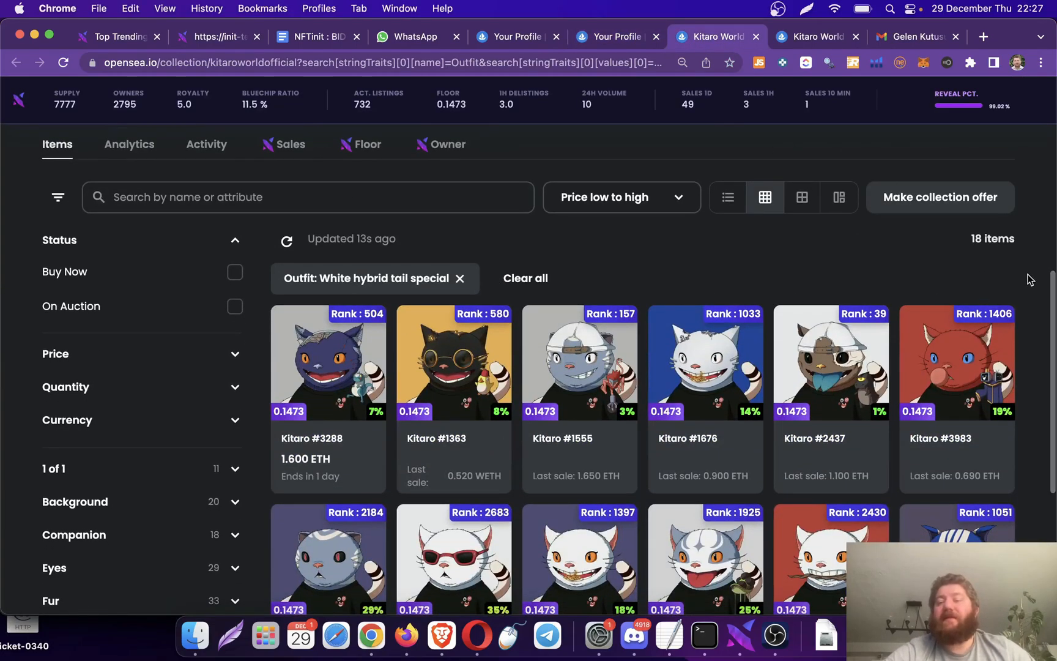
{"action": "left_click", "coordinate": [815, 37]}
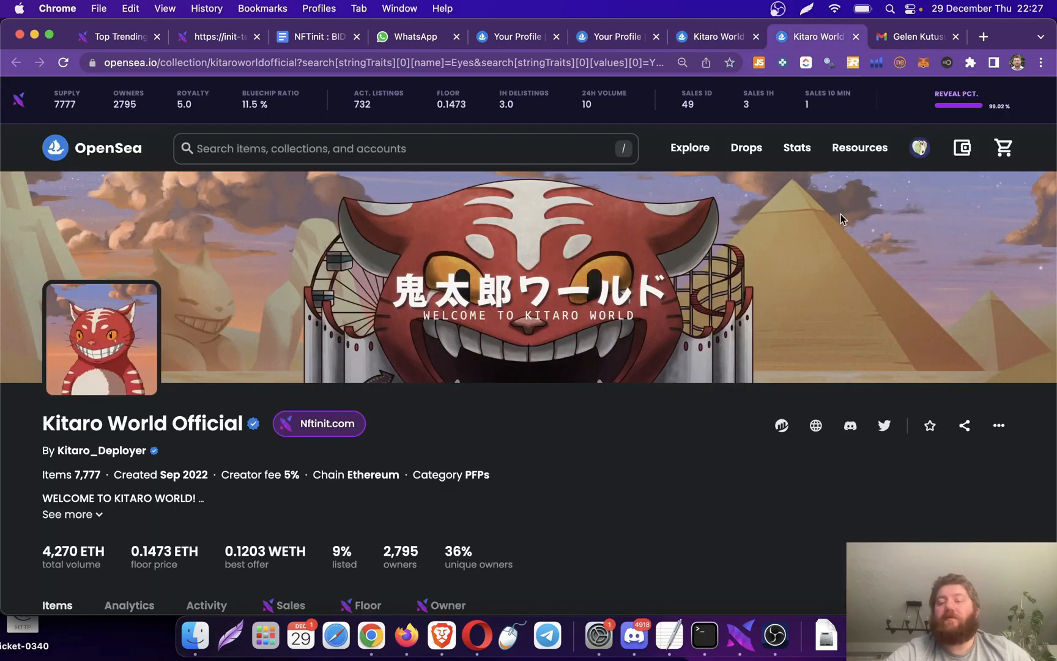
{"action": "scroll", "scroll_direction": "down", "scroll_amount": 3}
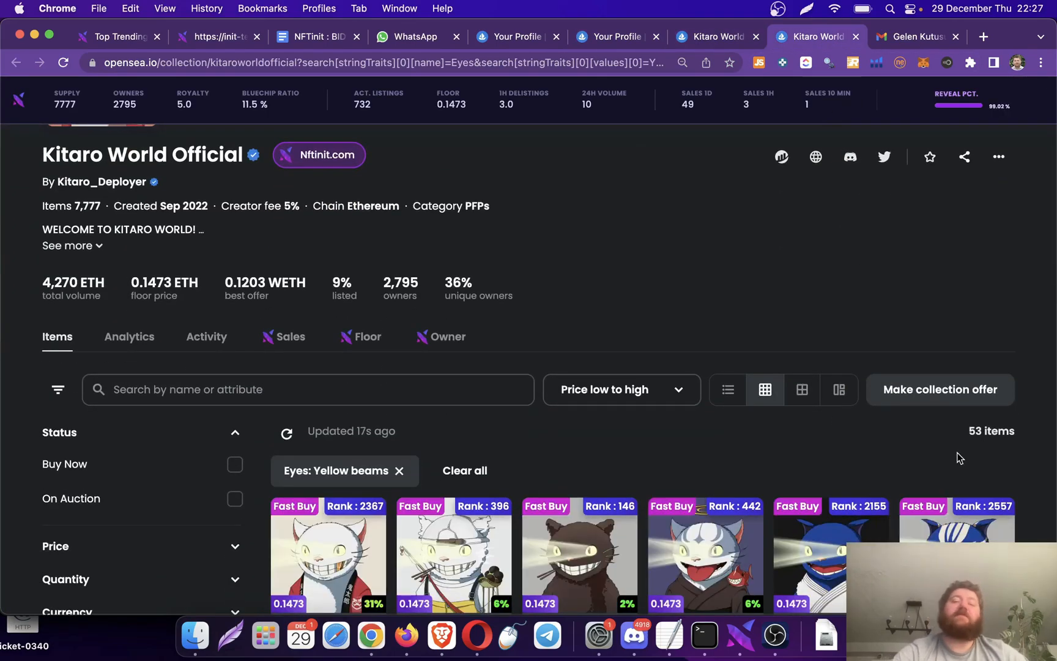
{"action": "scroll", "scroll_direction": "down", "scroll_amount": 3}
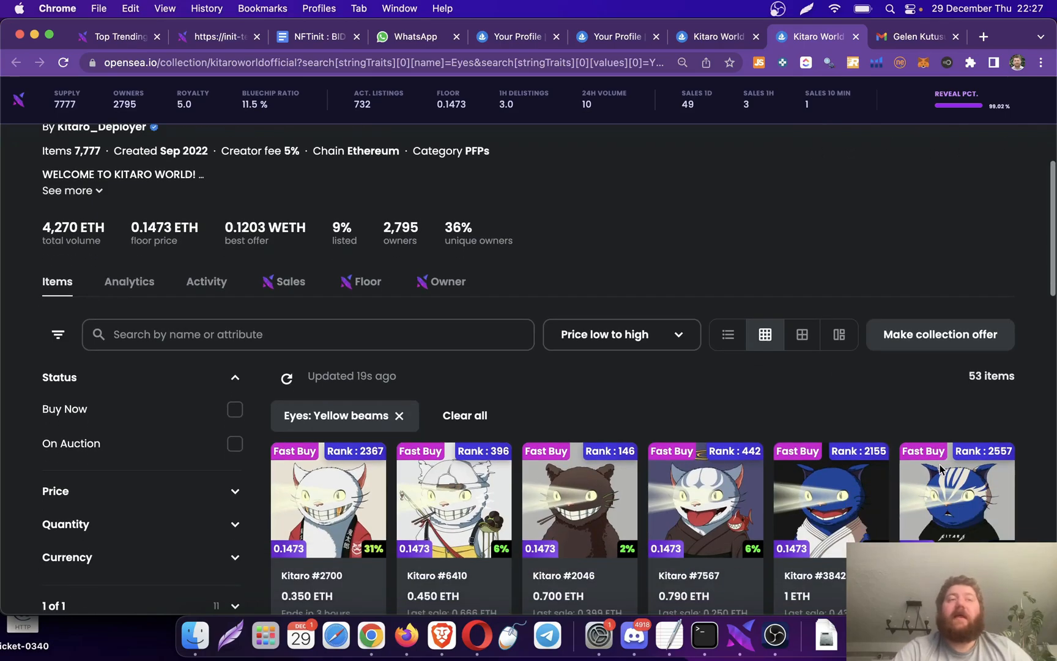
{"action": "left_click", "coordinate": [579, 499]}
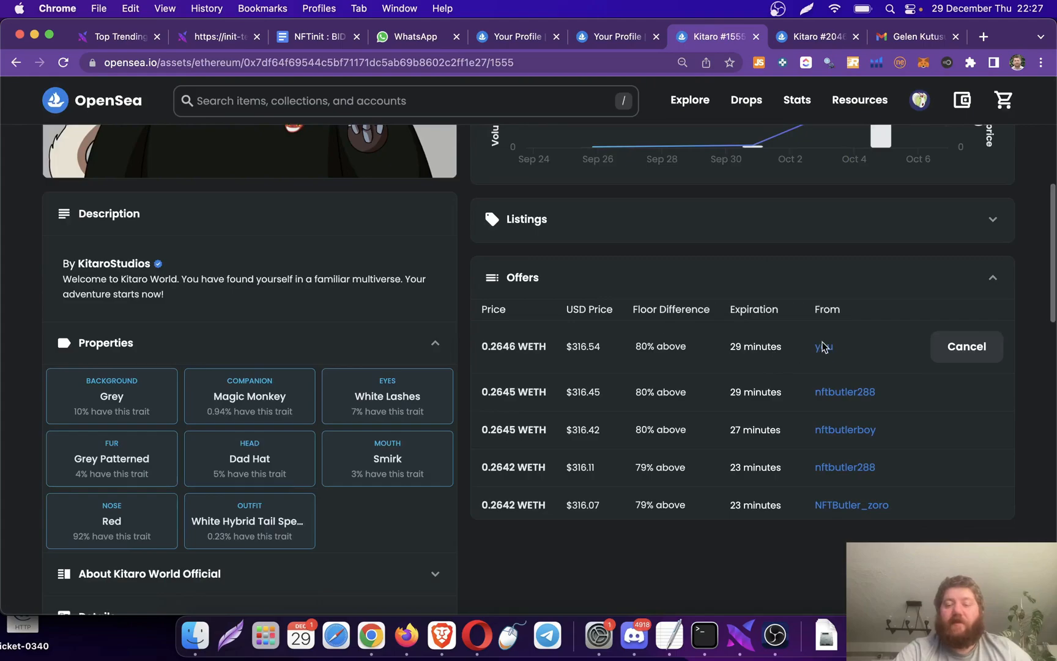
{"action": "mouse_move", "coordinate": [739, 634]}
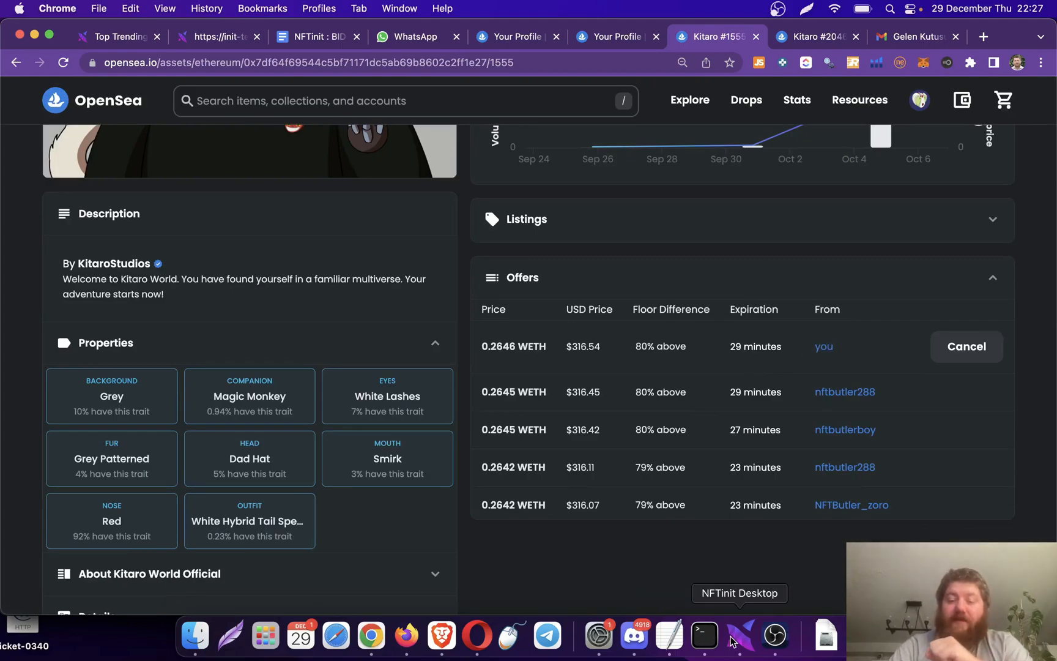
- Bring NFTinit Desktop forward and review the running Collection Bidding tab and its Skip Options
{"action": "left_click", "coordinate": [740, 634]}
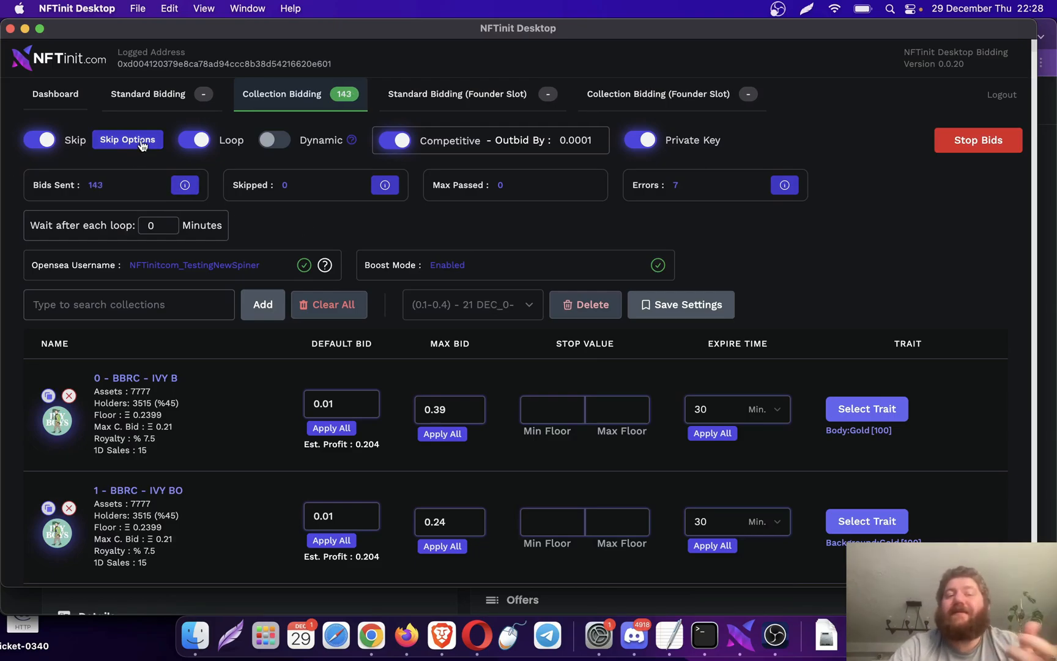
{"action": "left_click", "coordinate": [128, 140]}
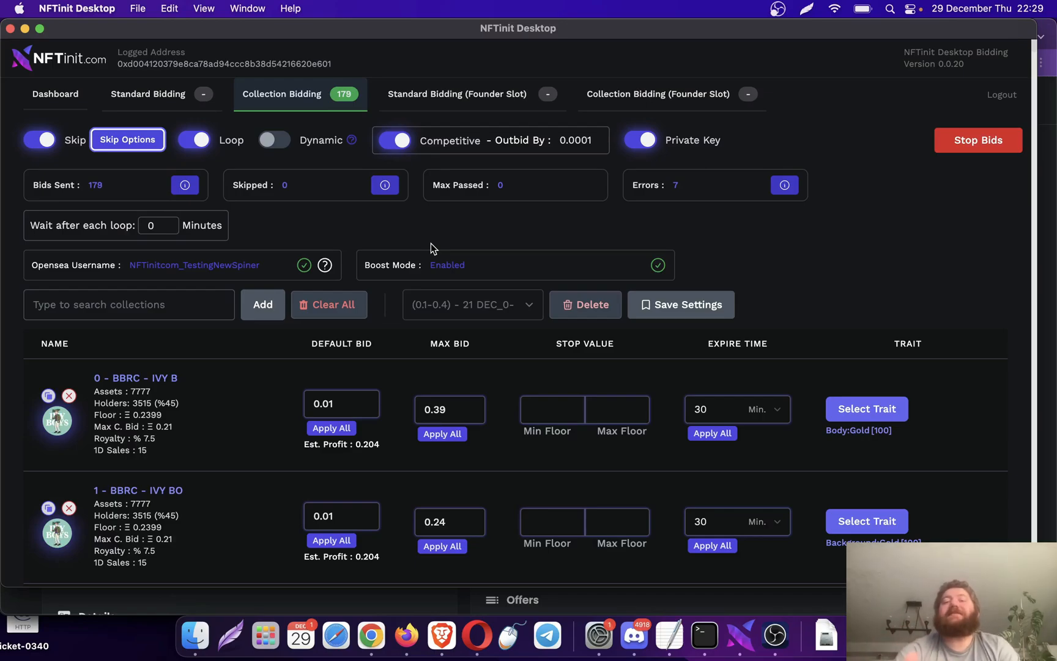
{"action": "mouse_move", "coordinate": [94, 159]}
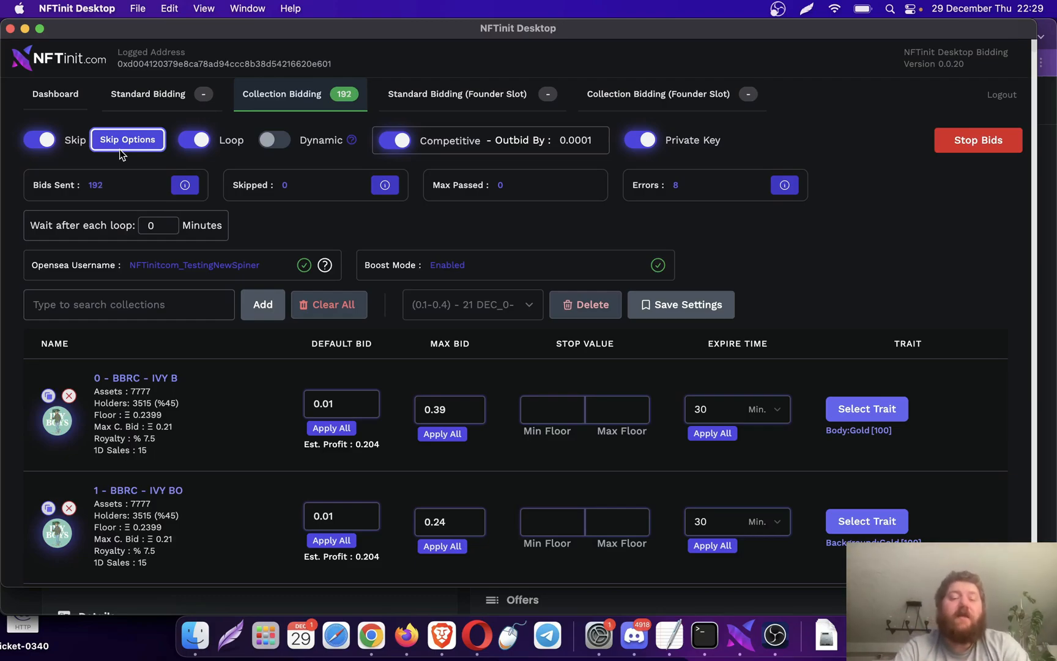
{"action": "mouse_move", "coordinate": [144, 206]}
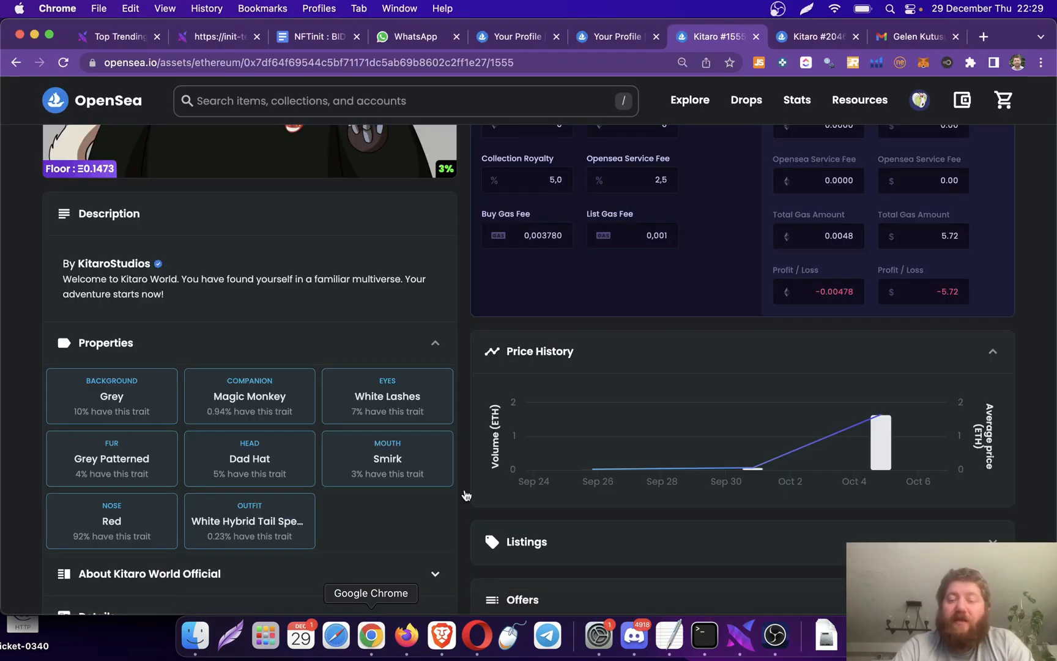
- On the OpenSea profile, show the Activity feed and scroll through the new Collection Offer events
{"action": "left_click", "coordinate": [815, 37]}
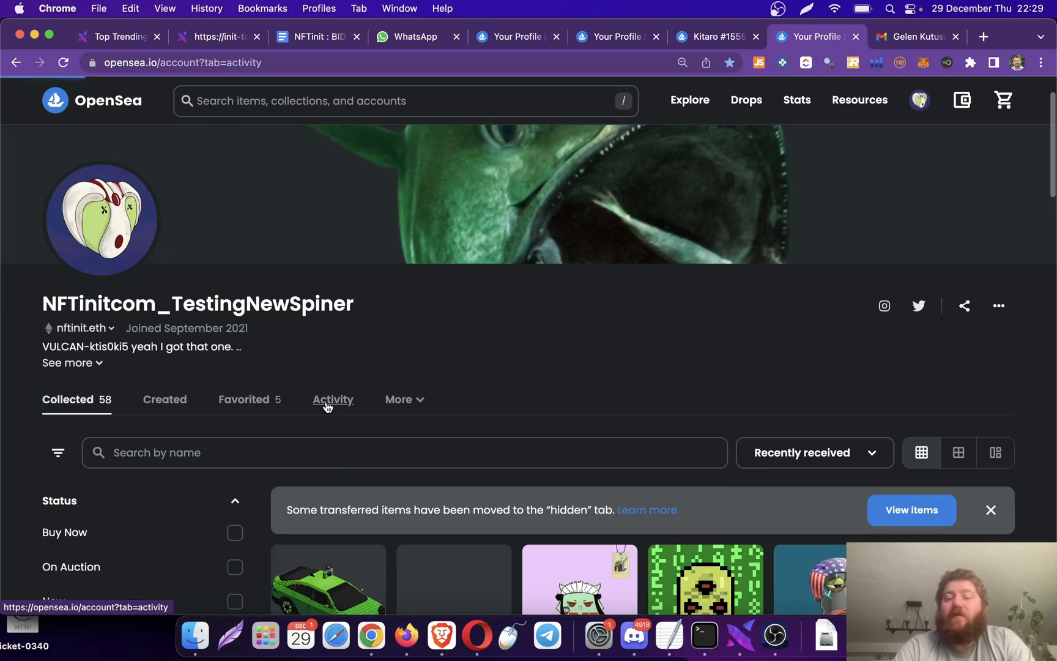
{"action": "left_click", "coordinate": [332, 399]}
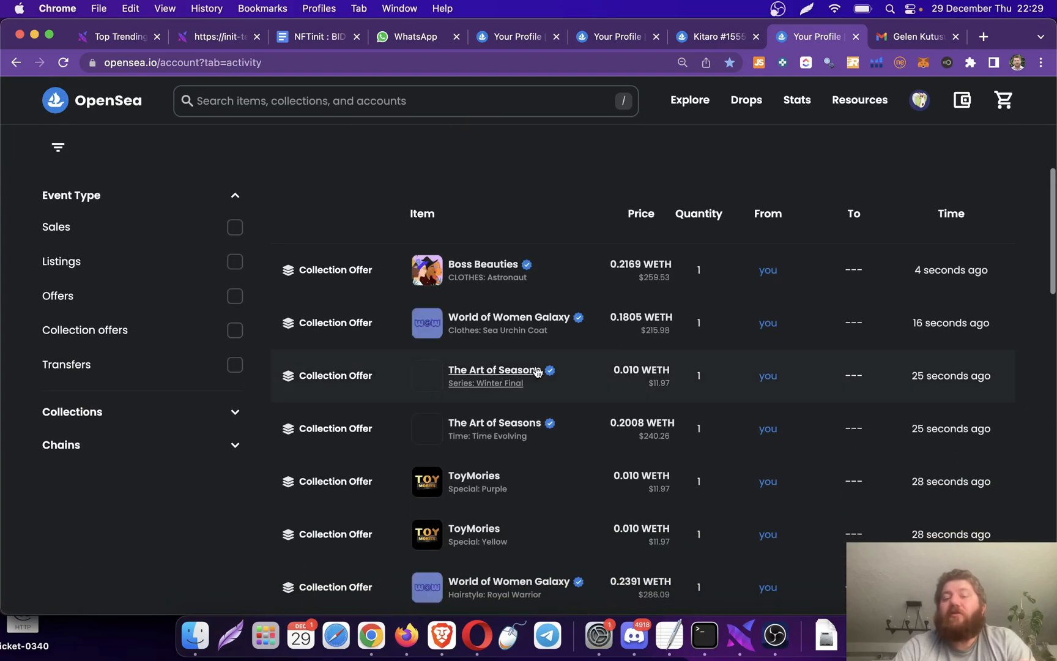
{"action": "scroll", "scroll_direction": "down", "scroll_amount": 3}
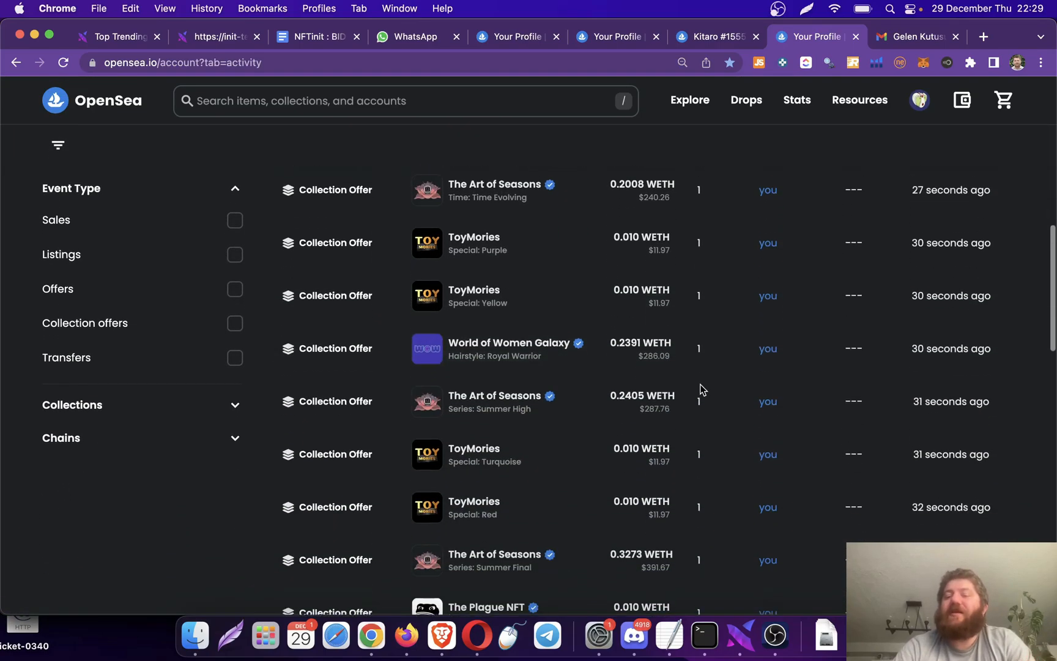
{"action": "scroll", "scroll_direction": "down", "scroll_amount": 3}
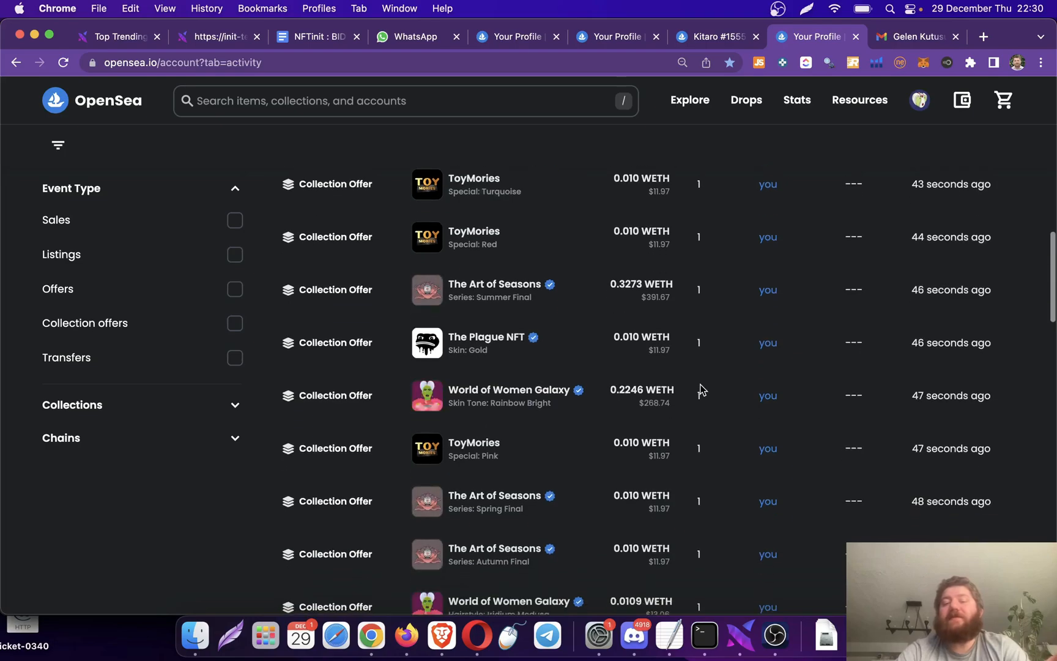
{"action": "scroll", "scroll_direction": "down", "scroll_amount": 3}
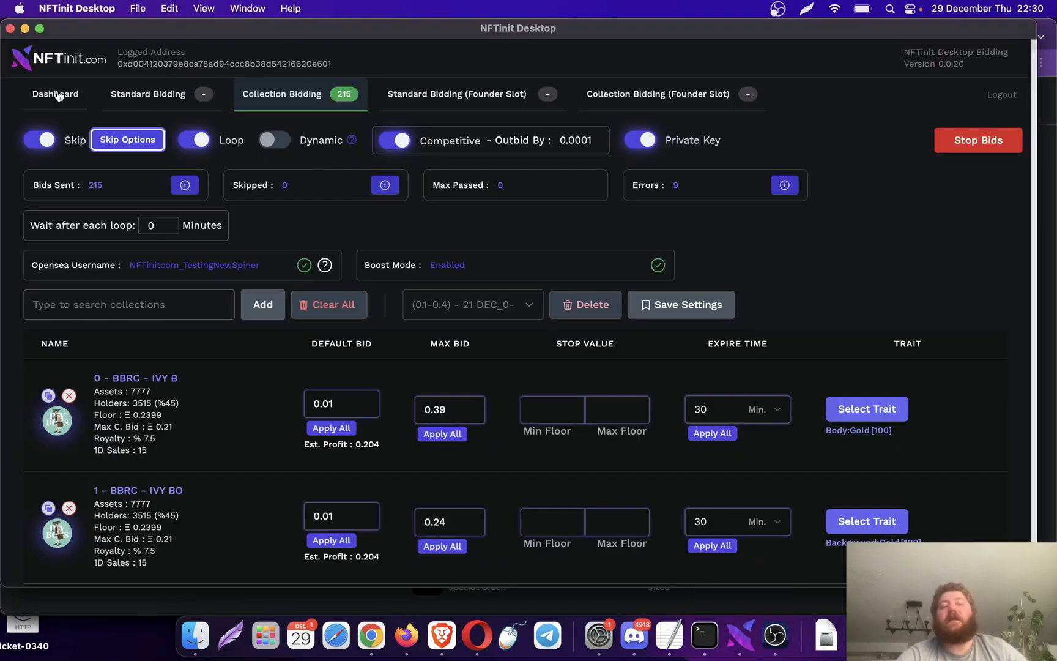
- View the NFTinit Desktop Dashboard, showing Collection Bidding at 216 bids sent and 9 errors
{"action": "left_click", "coordinate": [56, 93]}
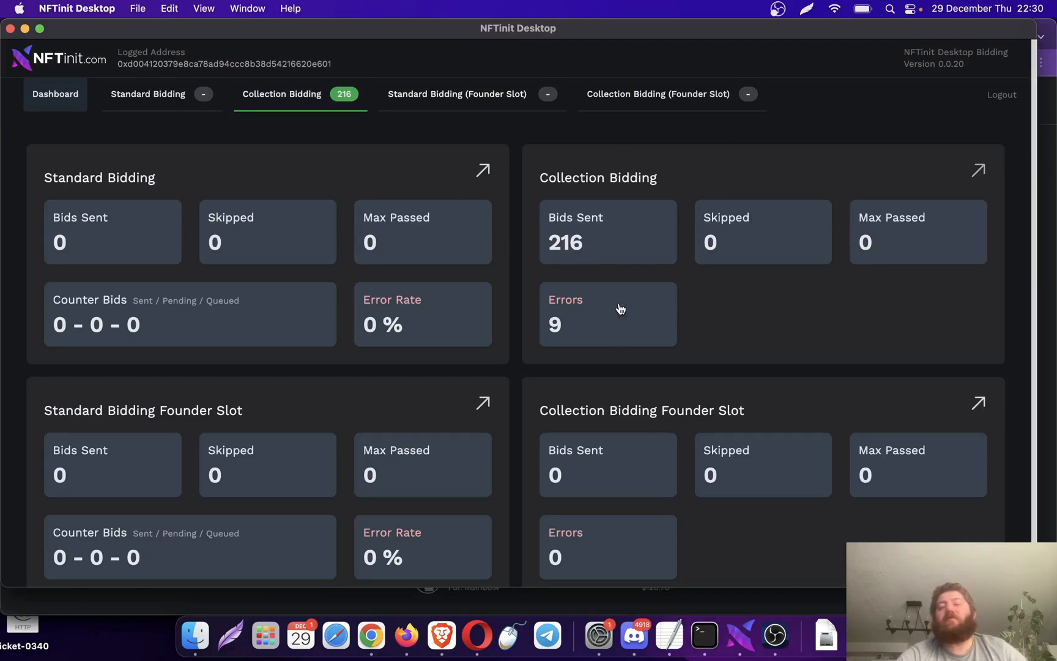
{"action": "mouse_move", "coordinate": [312, 320]}
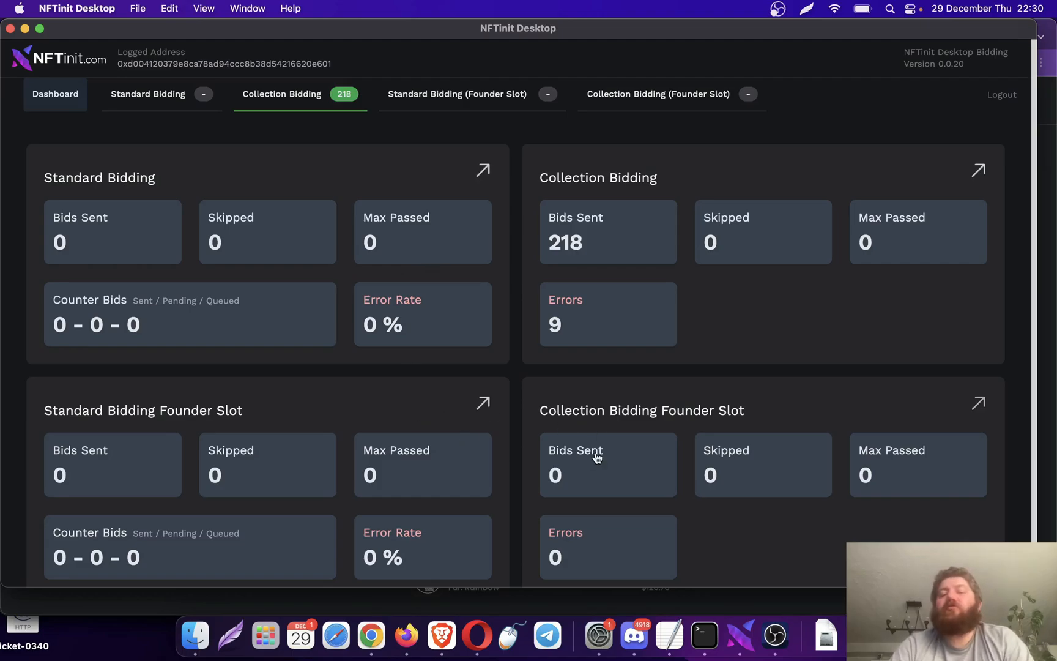
{"action": "mouse_move", "coordinate": [423, 301]}
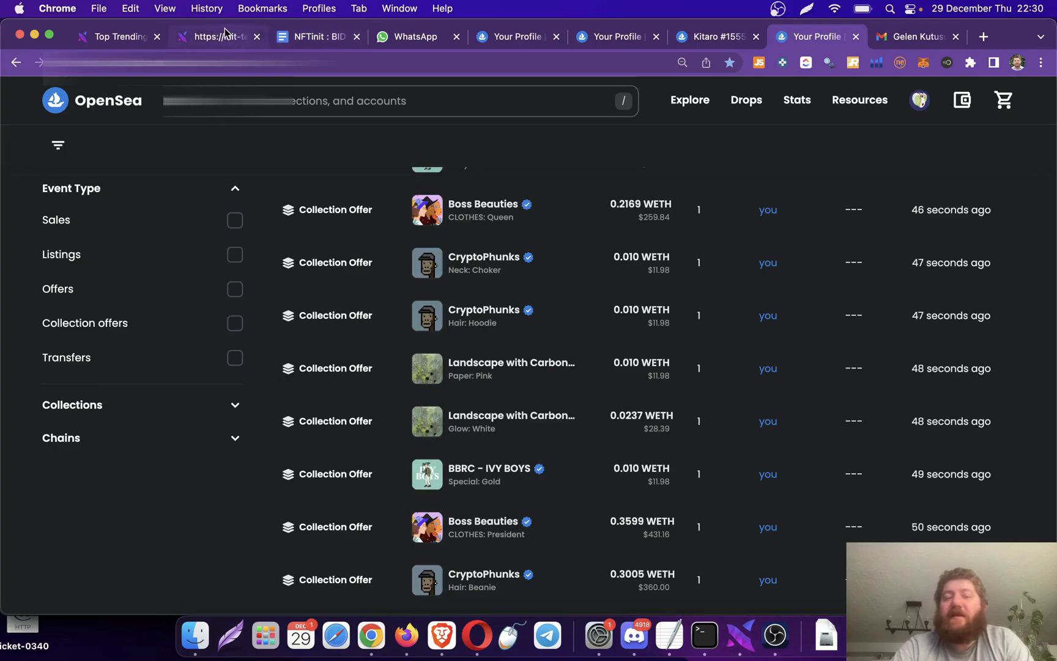
- In the NFTinit web template creator, delete the mfers and azuki Collection Scraper entries
{"action": "left_click", "coordinate": [216, 36]}
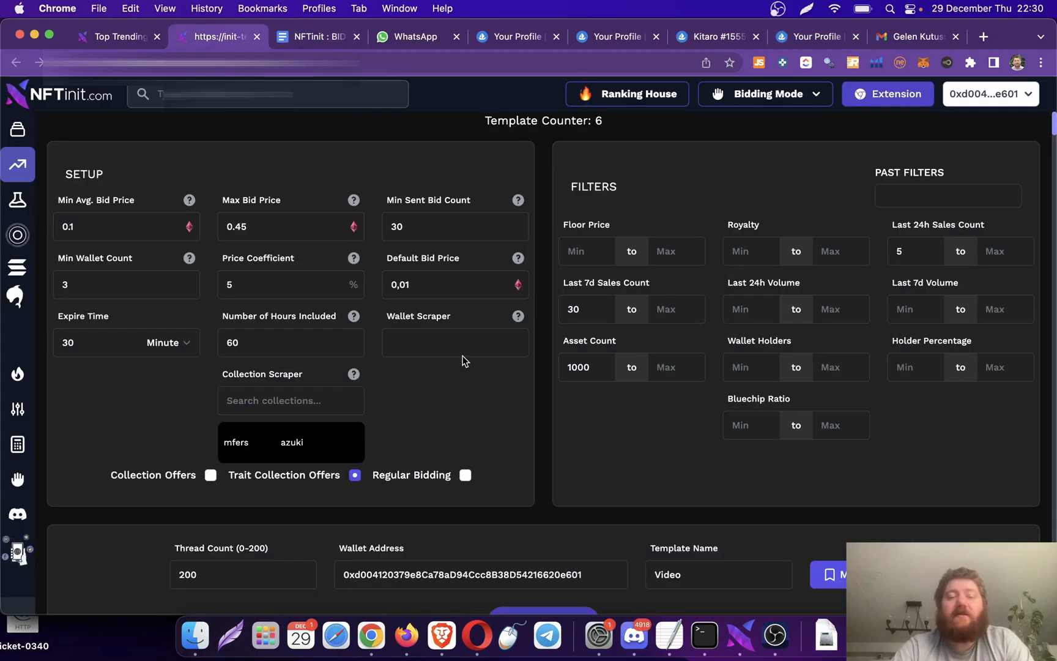
{"action": "mouse_move", "coordinate": [445, 386]}
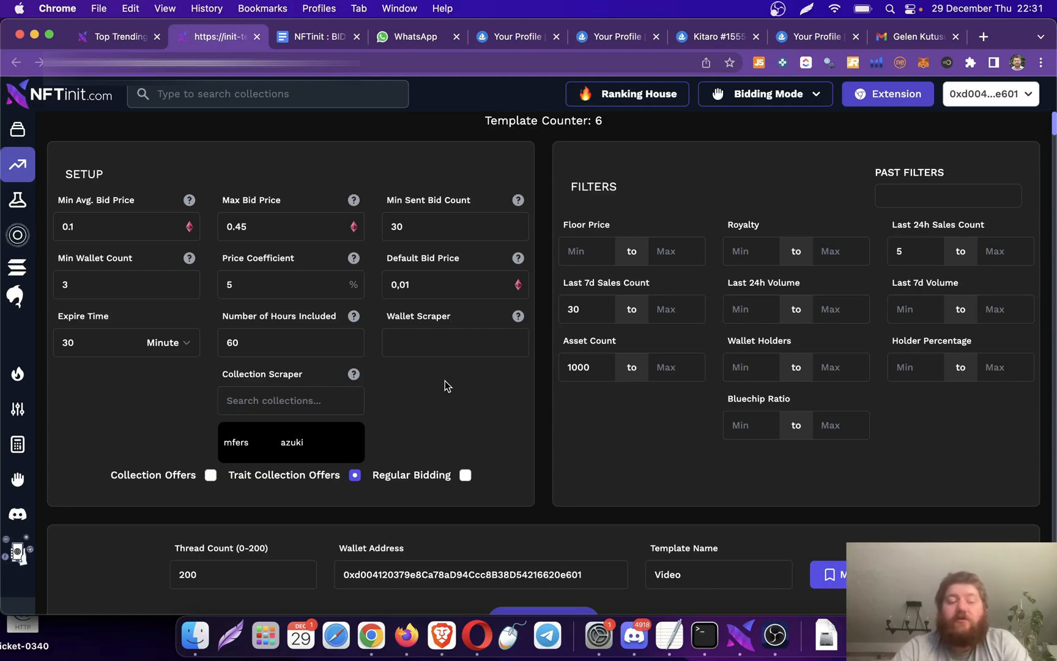
{"action": "mouse_move", "coordinate": [167, 196]}
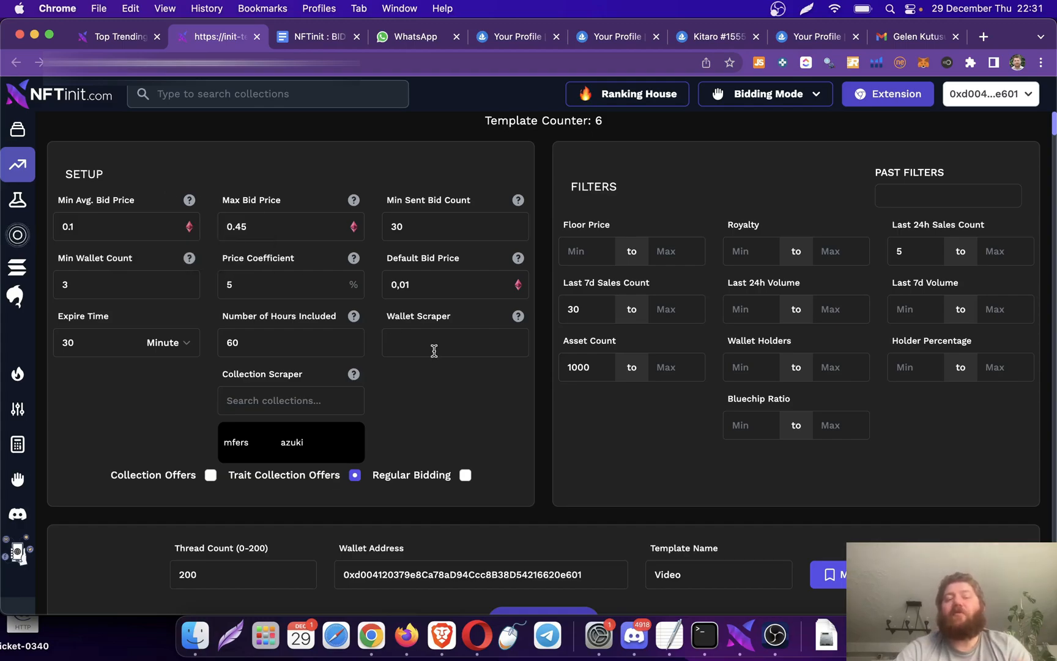
{"action": "mouse_move", "coordinate": [436, 366]}
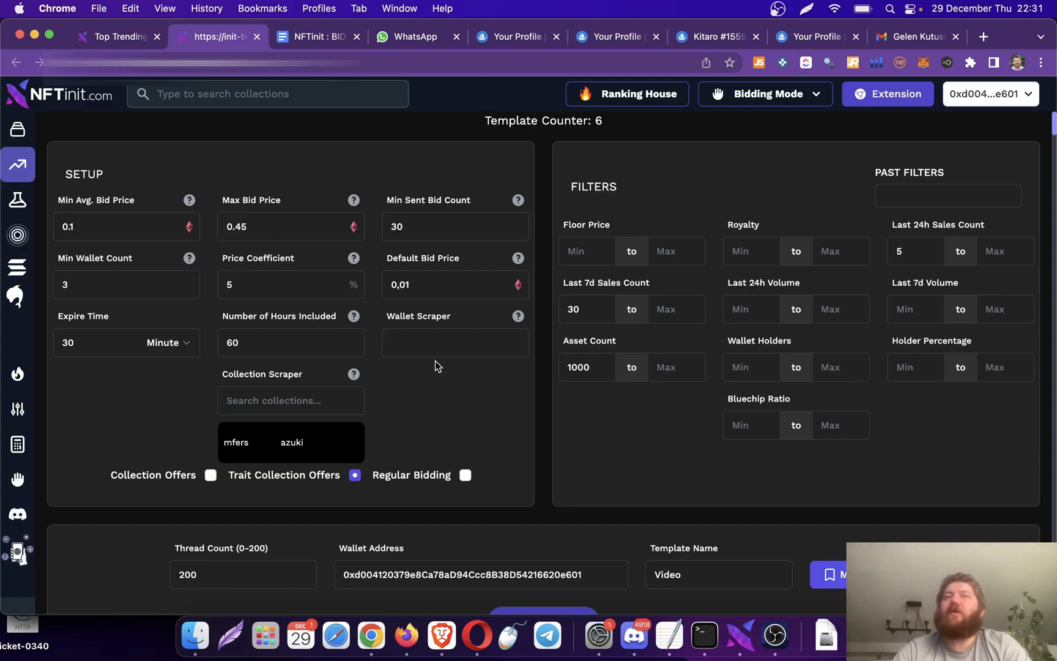
{"action": "mouse_move", "coordinate": [445, 345]}
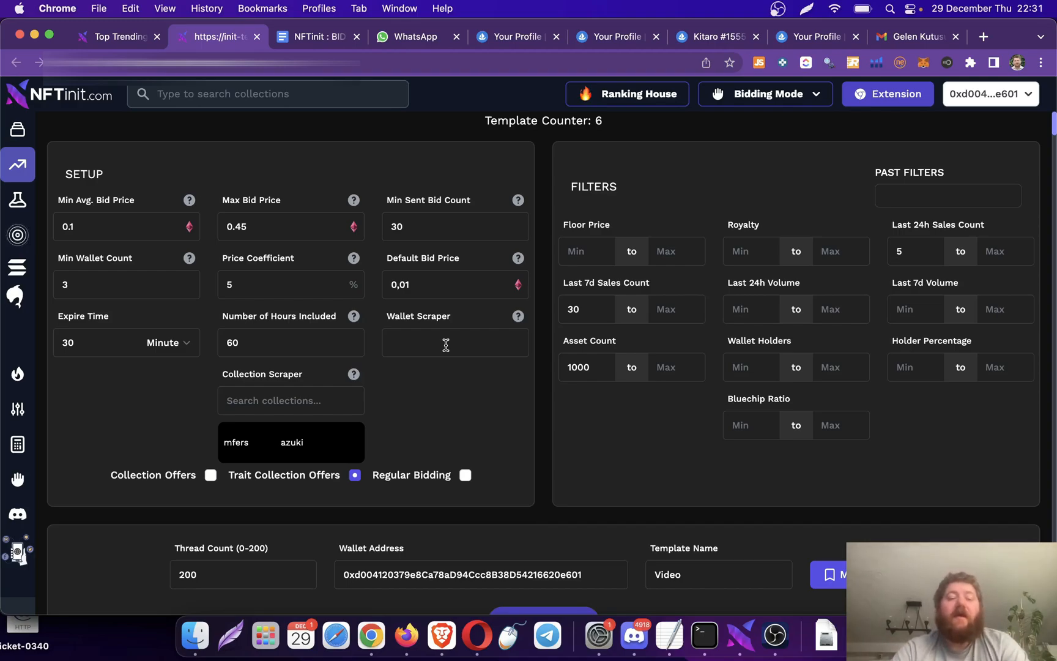
{"action": "mouse_move", "coordinate": [282, 400]}
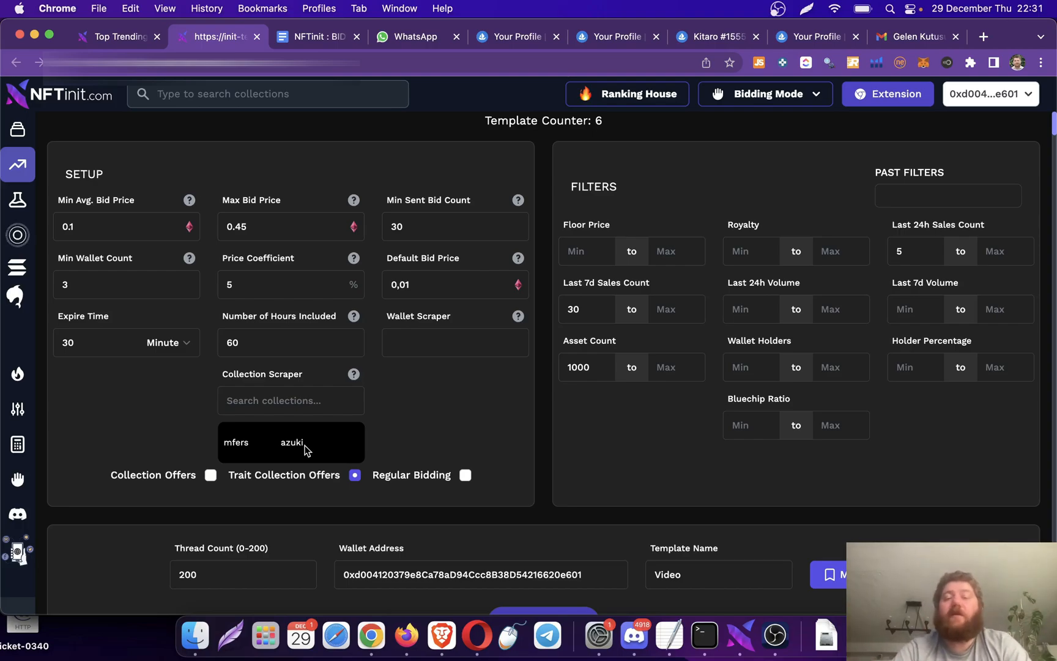
{"action": "mouse_move", "coordinate": [199, 157]}
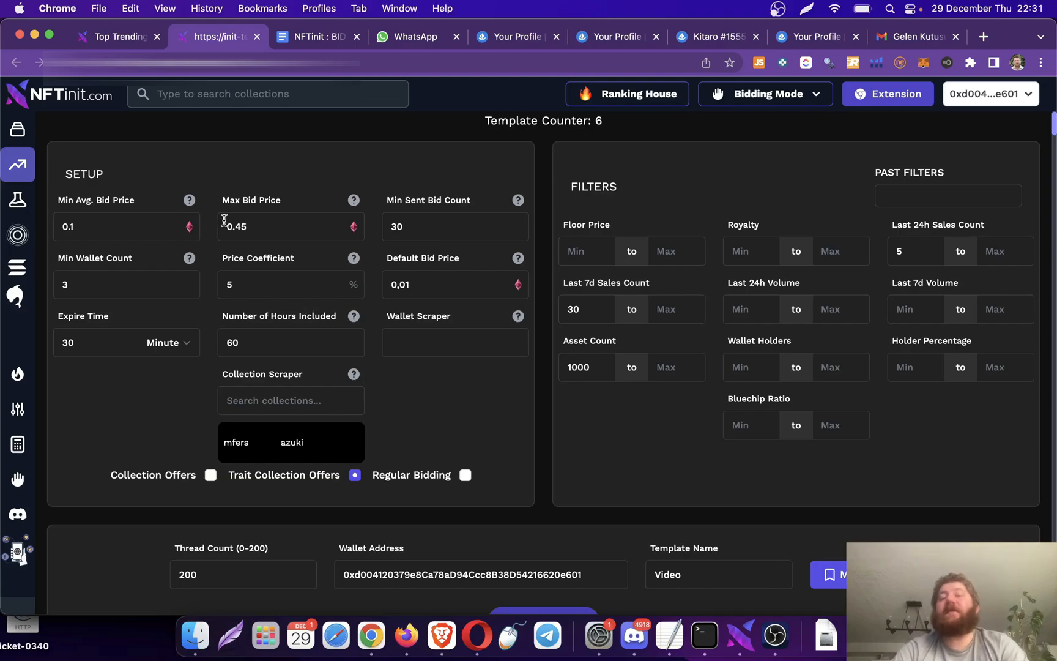
{"action": "left_click", "coordinate": [290, 226]}
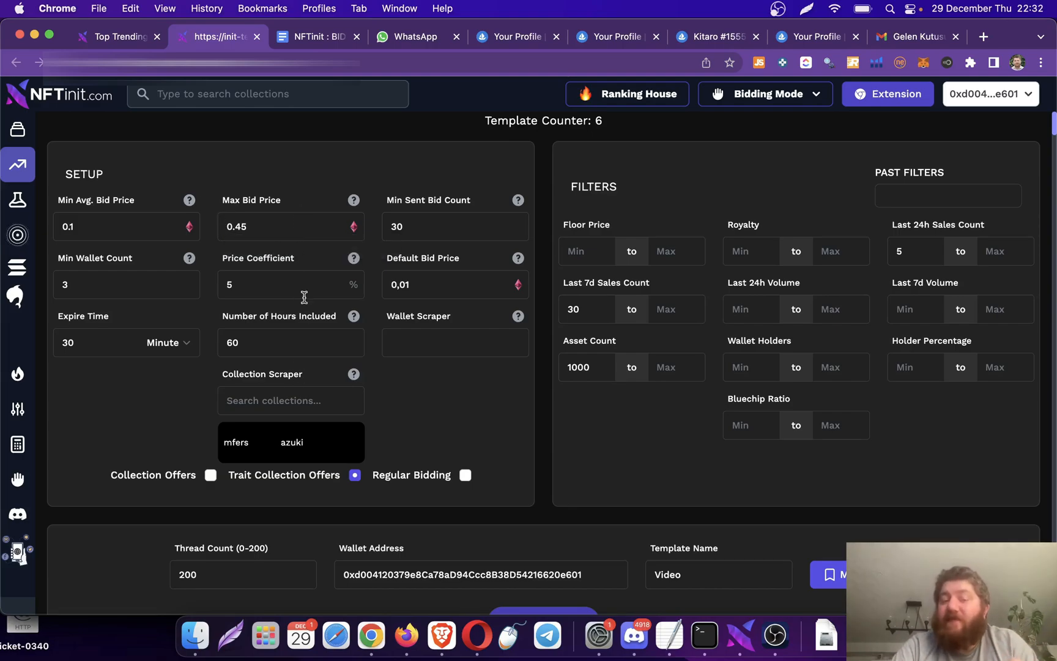
{"action": "mouse_move", "coordinate": [303, 201]}
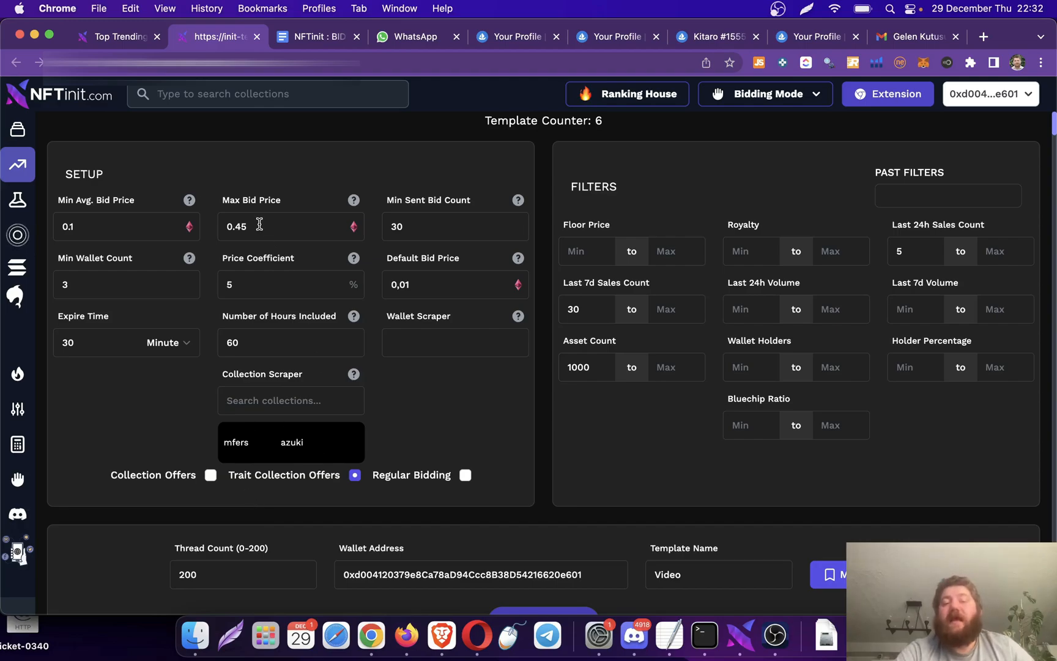
{"action": "left_click", "coordinate": [290, 226]}
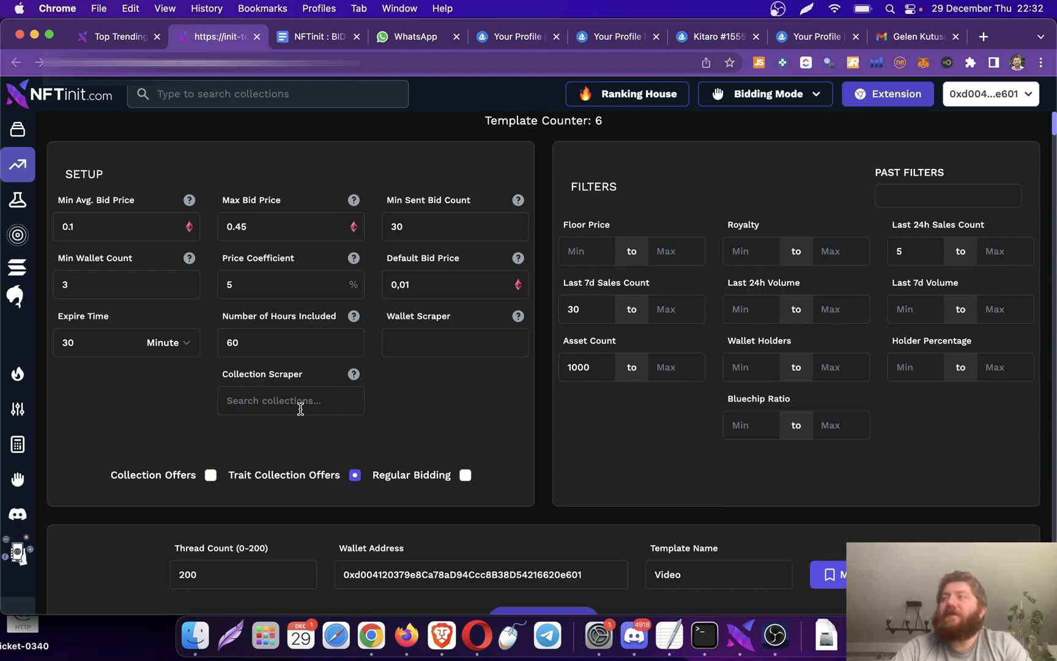
{"action": "mouse_move", "coordinate": [295, 231]}
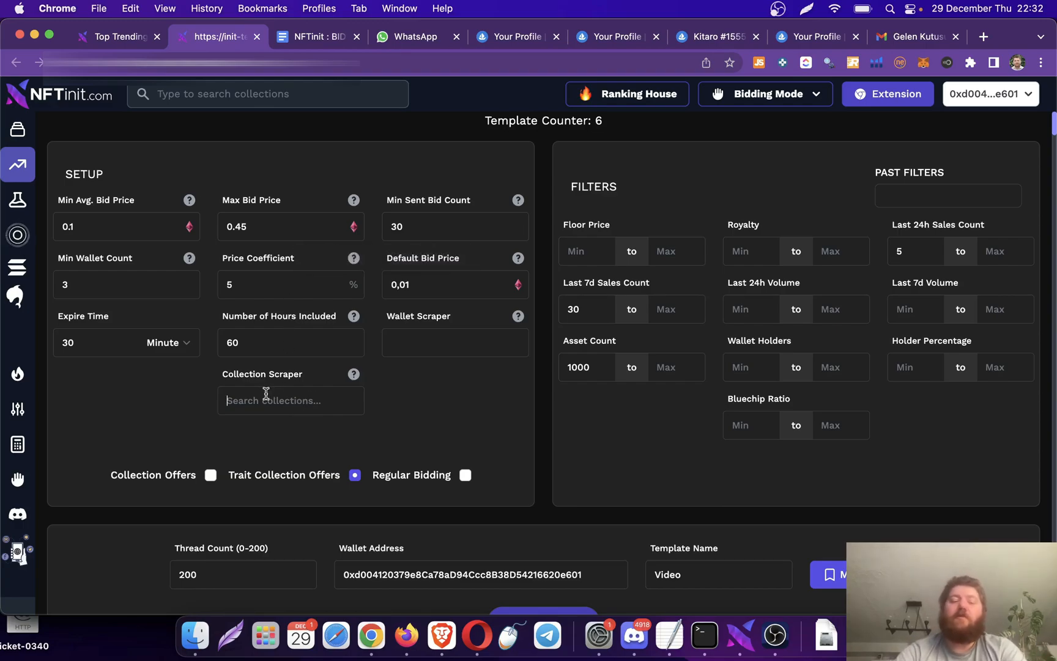
{"action": "type", "text": "kitar"}
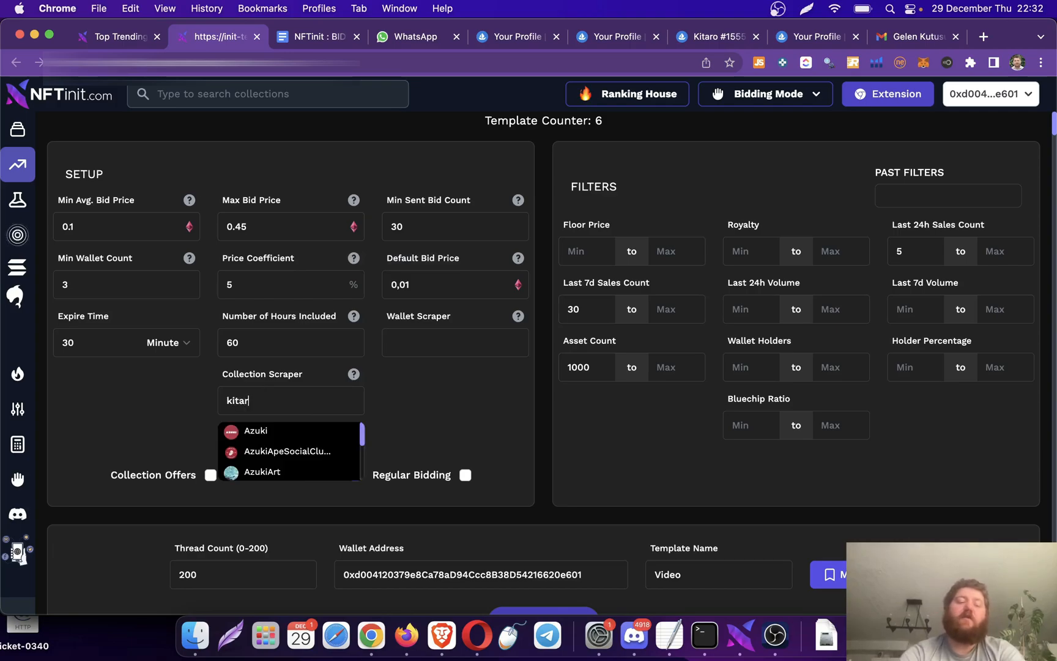
{"action": "type", "text": "o"}
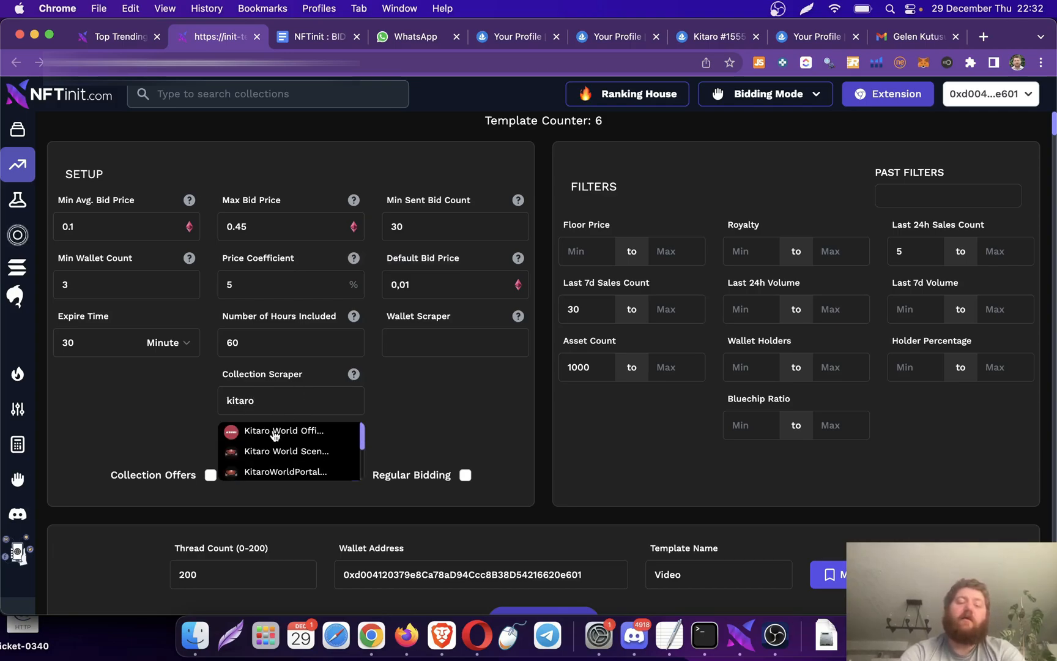
{"action": "left_click", "coordinate": [284, 430]}
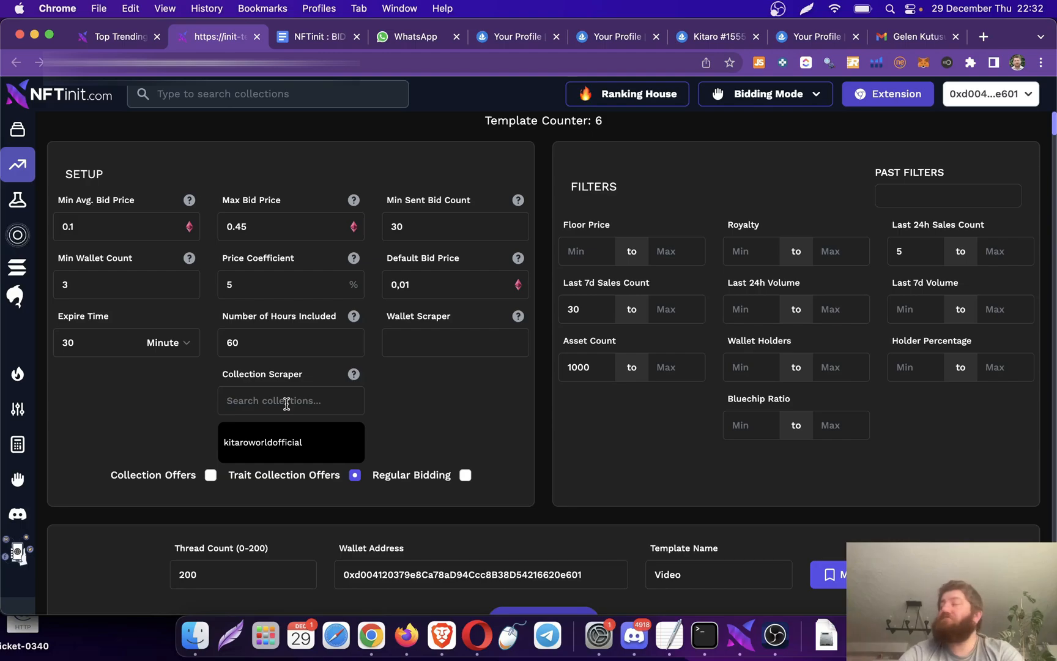
{"action": "type", "text": "rare"}
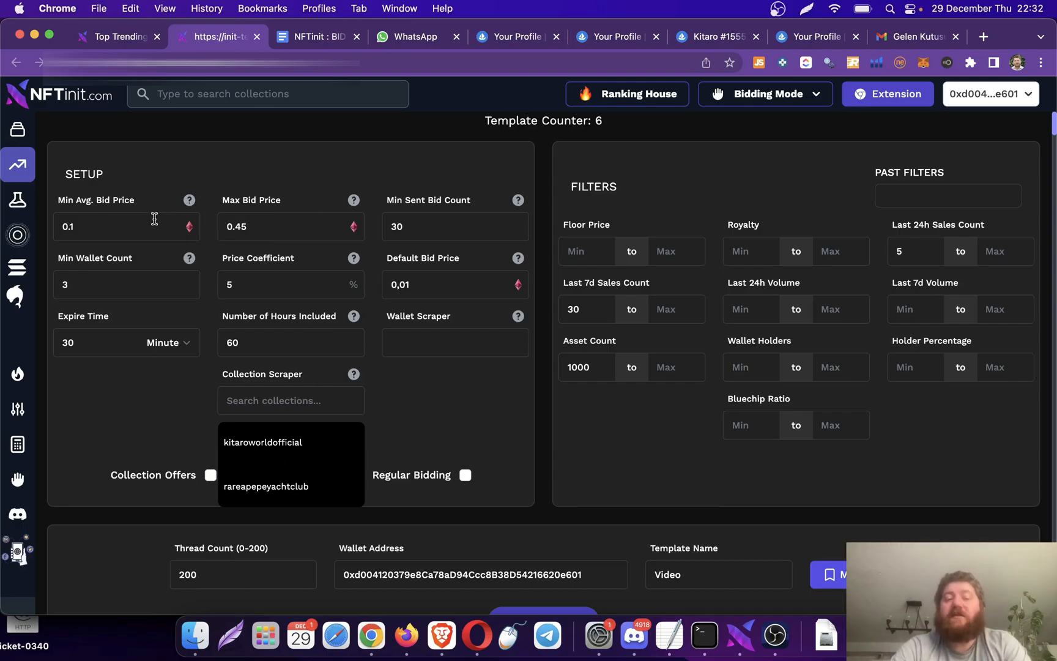
{"action": "mouse_move", "coordinate": [340, 436]}
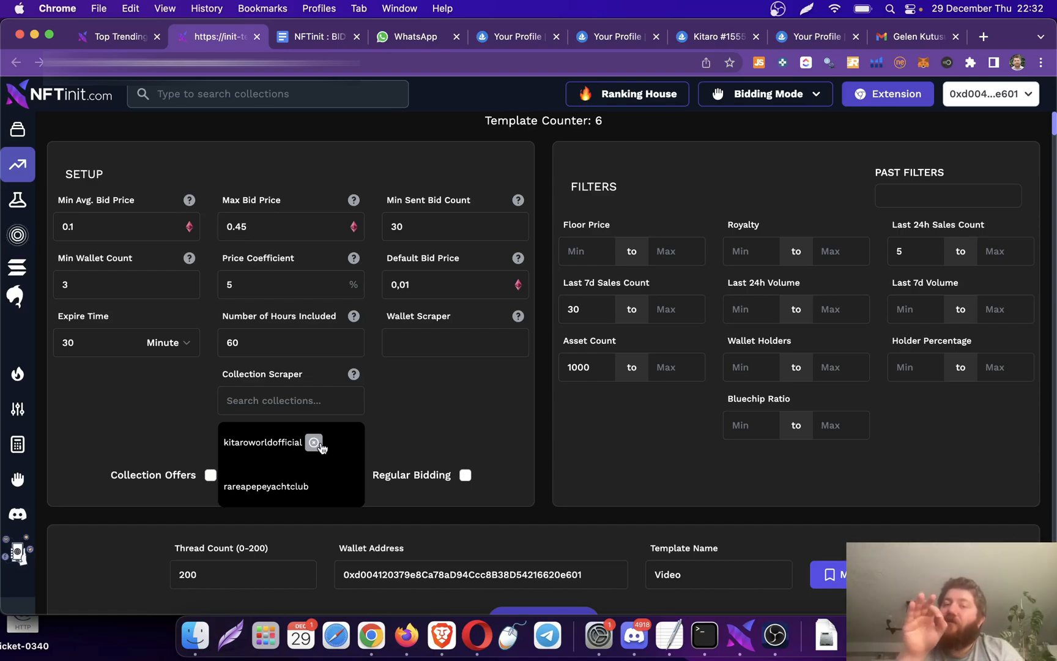
{"action": "left_click", "coordinate": [355, 475]}
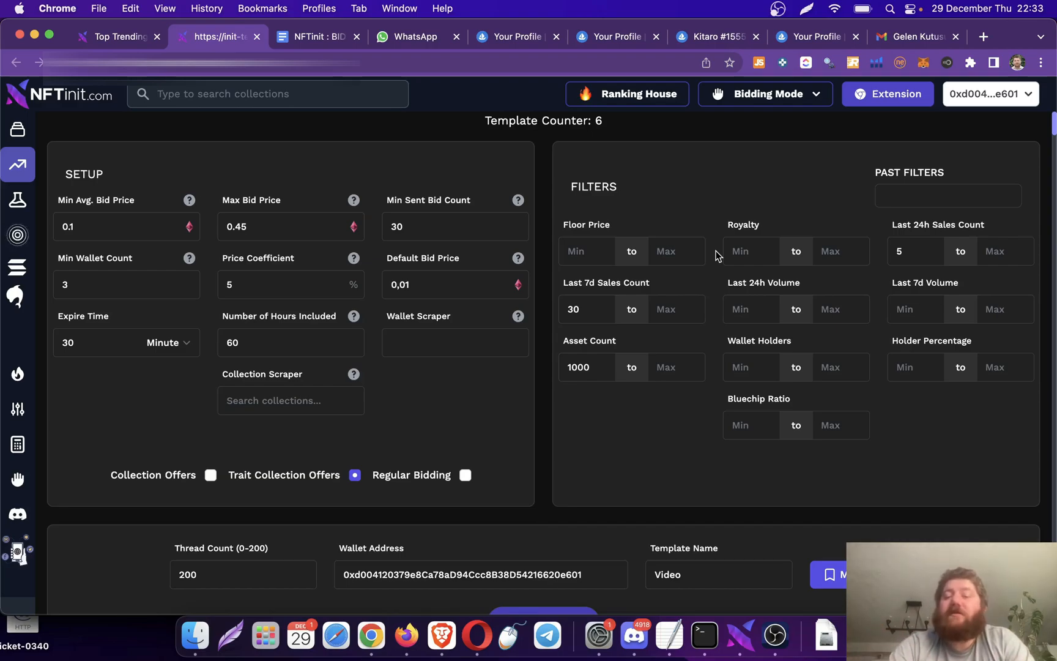
{"action": "mouse_move", "coordinate": [594, 346]}
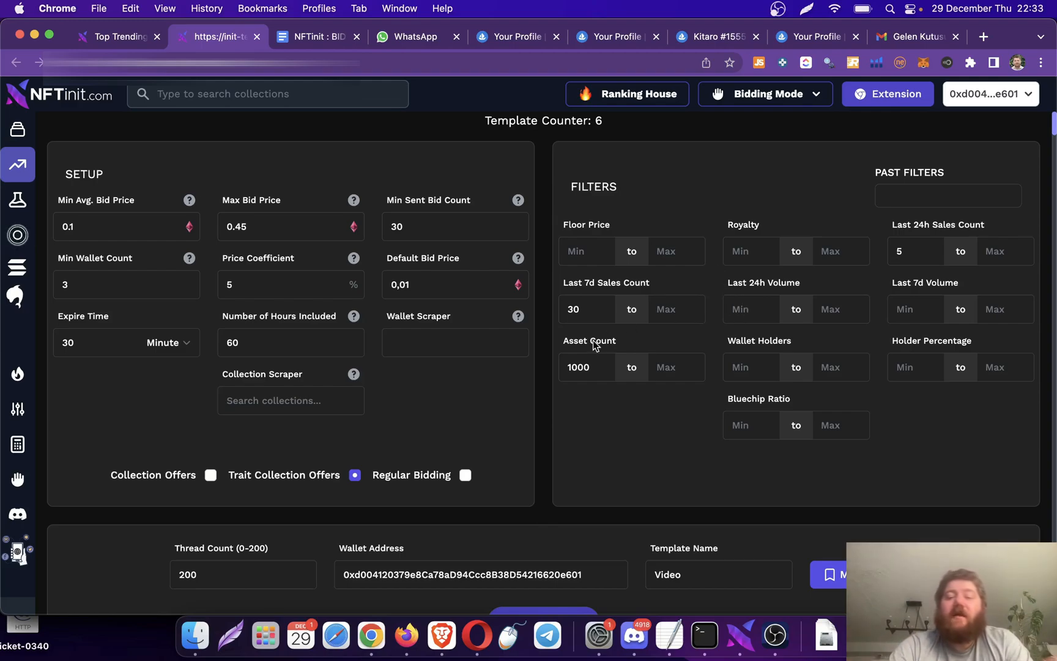
{"action": "mouse_move", "coordinate": [644, 350]}
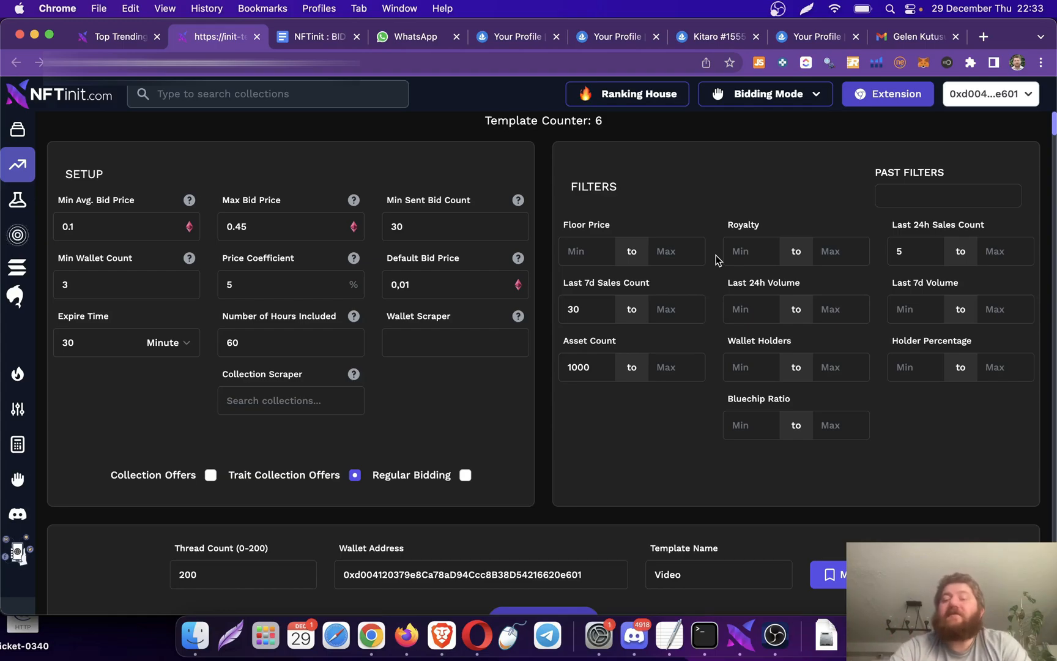
{"action": "mouse_move", "coordinate": [865, 331]}
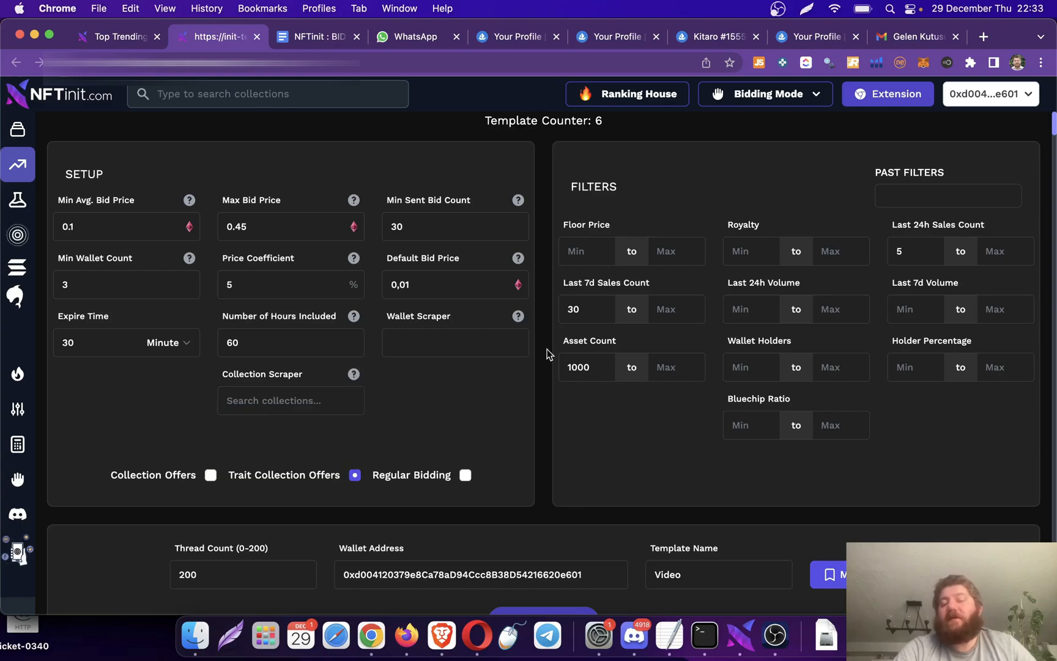
{"action": "mouse_move", "coordinate": [452, 305]}
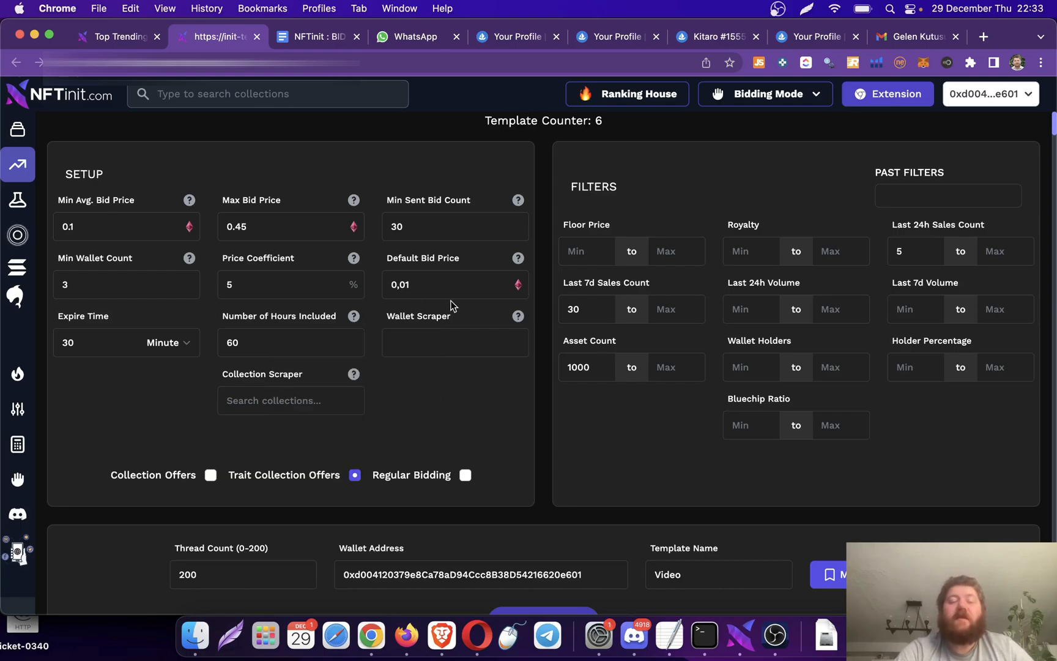
{"action": "mouse_move", "coordinate": [467, 396]}
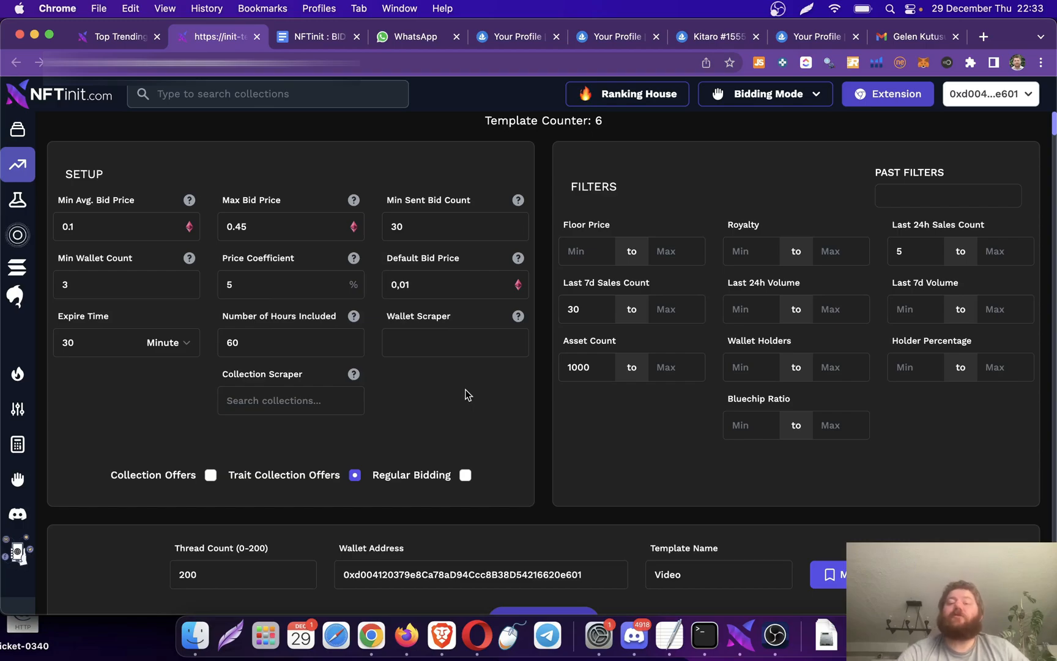
- Show the generated template table, then view NFTinit Desktop's Collection Bidding tab at 340 bids sent
{"action": "scroll", "scroll_direction": "down", "scroll_amount": 3}
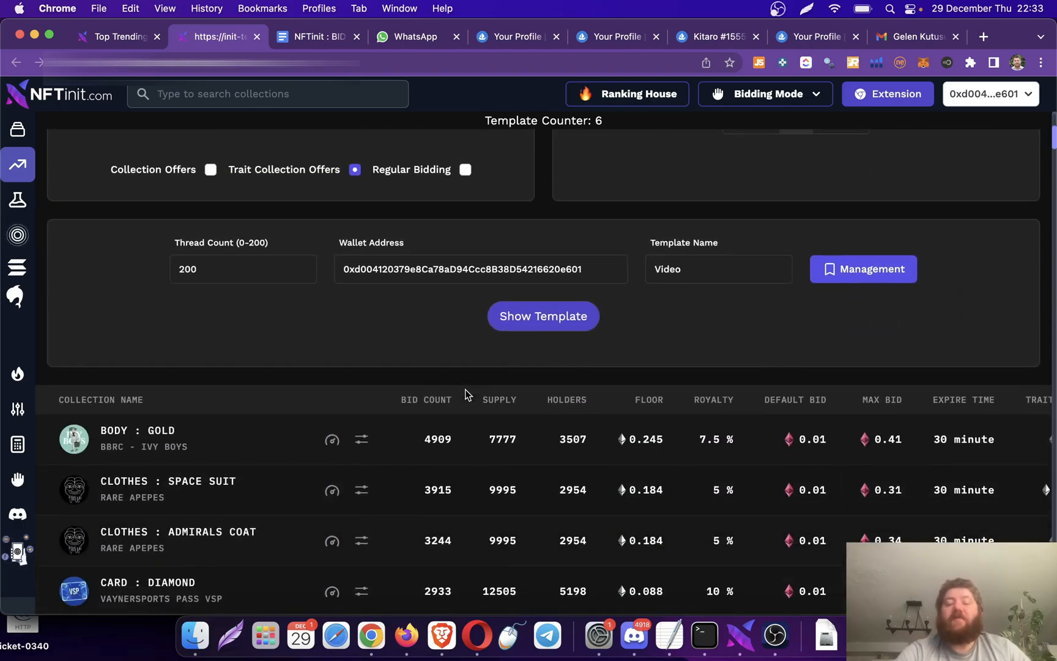
{"action": "scroll", "scroll_direction": "down", "scroll_amount": 3}
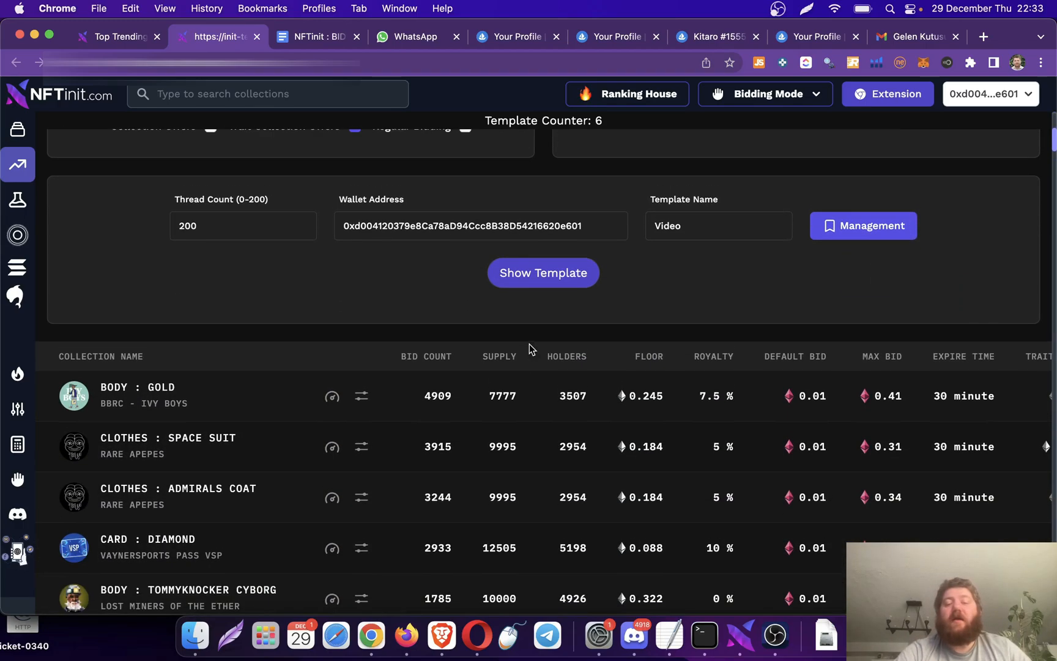
{"action": "scroll", "scroll_direction": "down", "scroll_amount": 3}
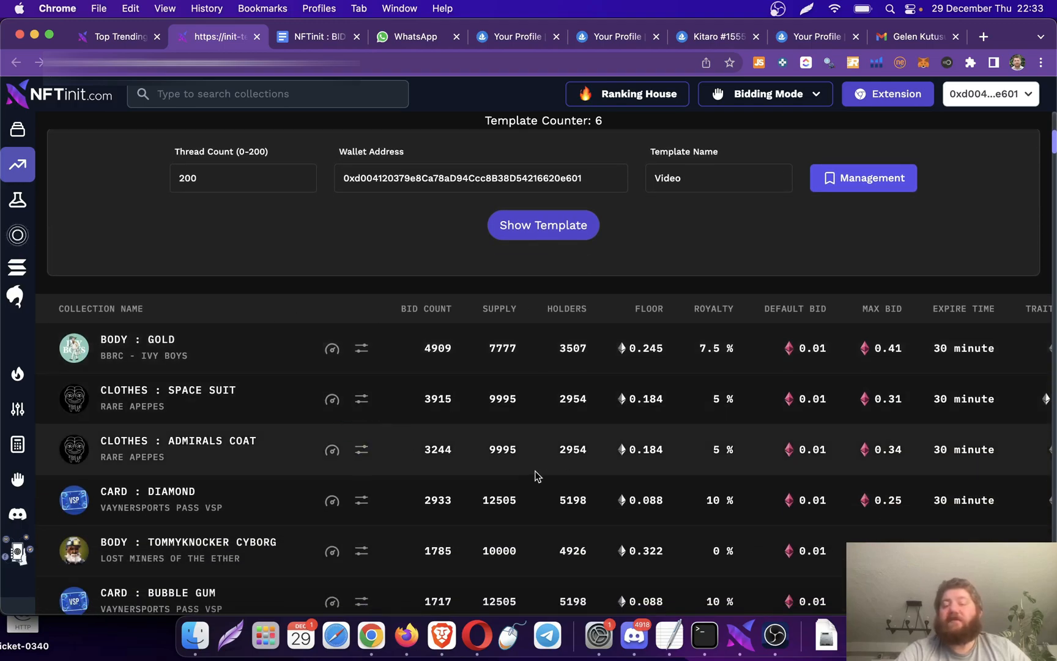
{"action": "left_click", "coordinate": [863, 178]}
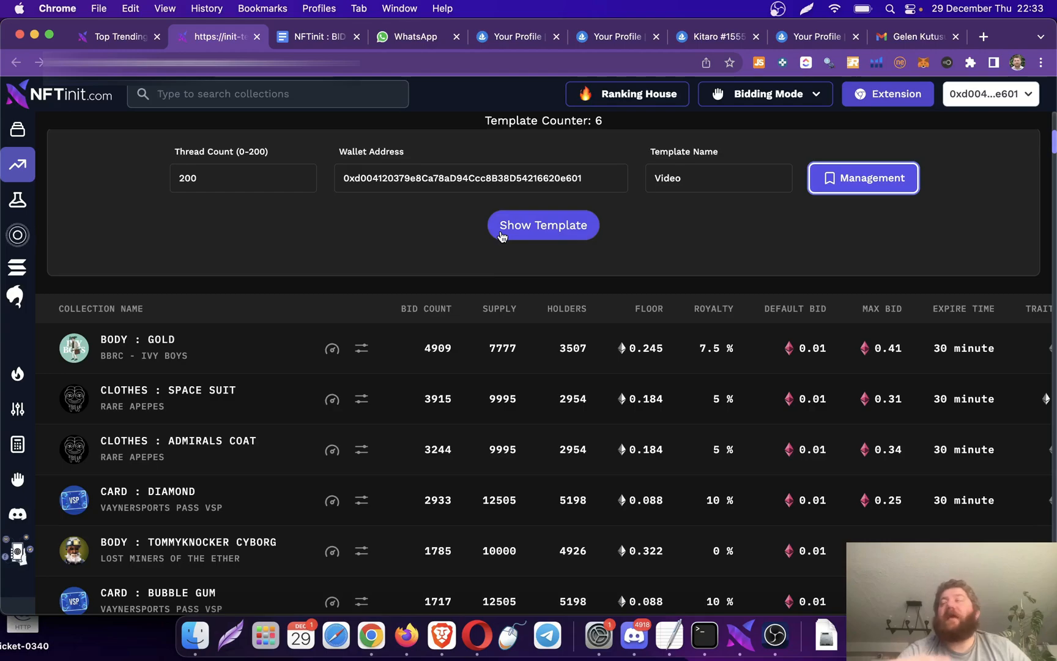
{"action": "mouse_move", "coordinate": [532, 187]}
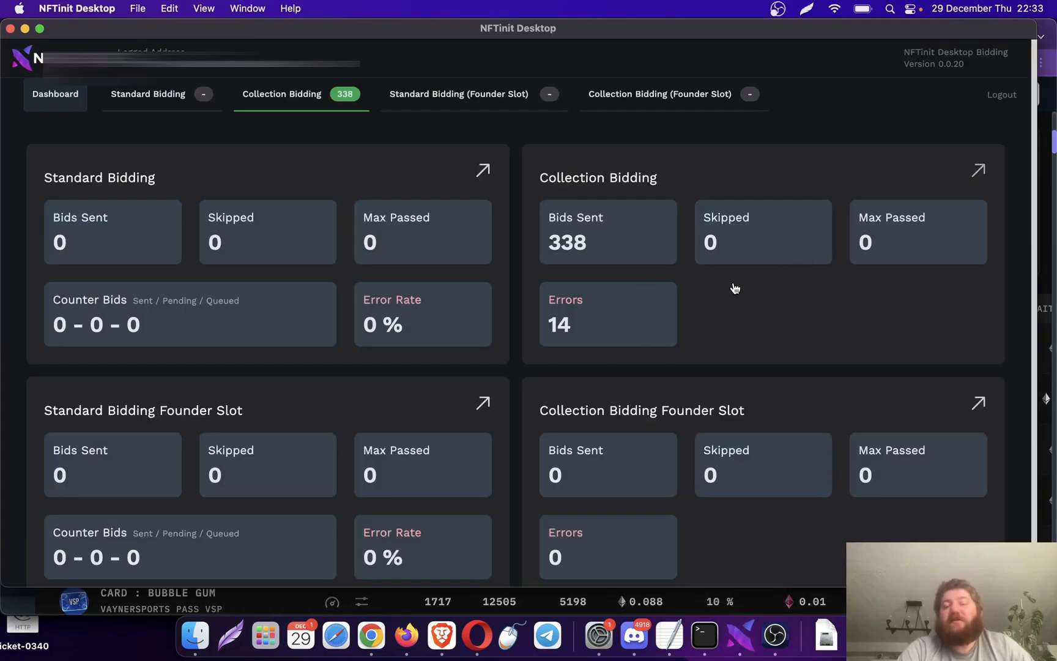
{"action": "left_click", "coordinate": [282, 94]}
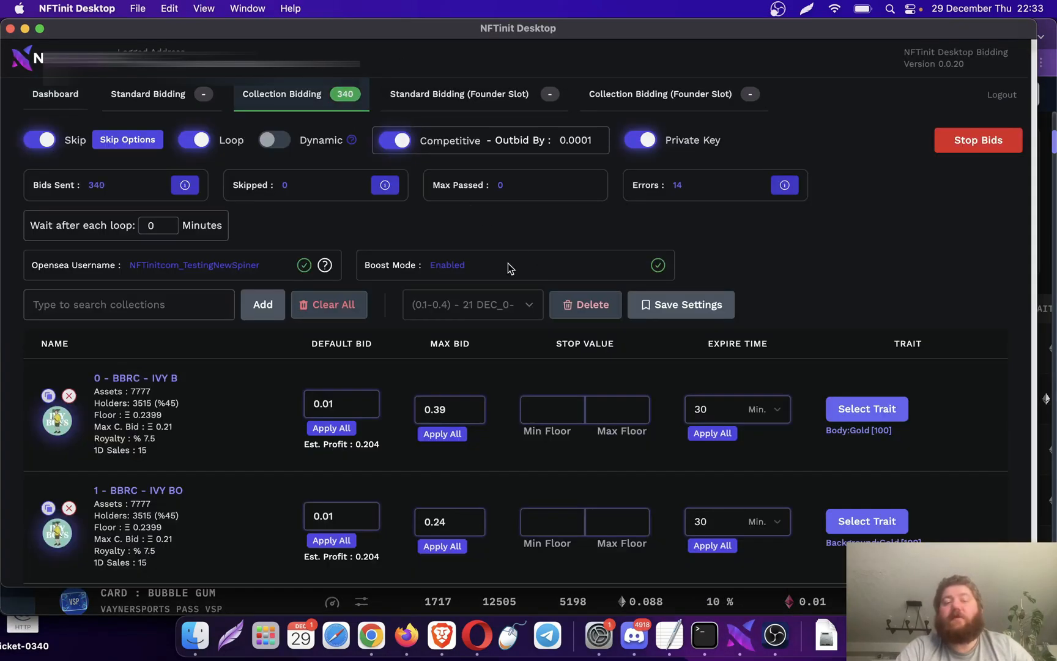